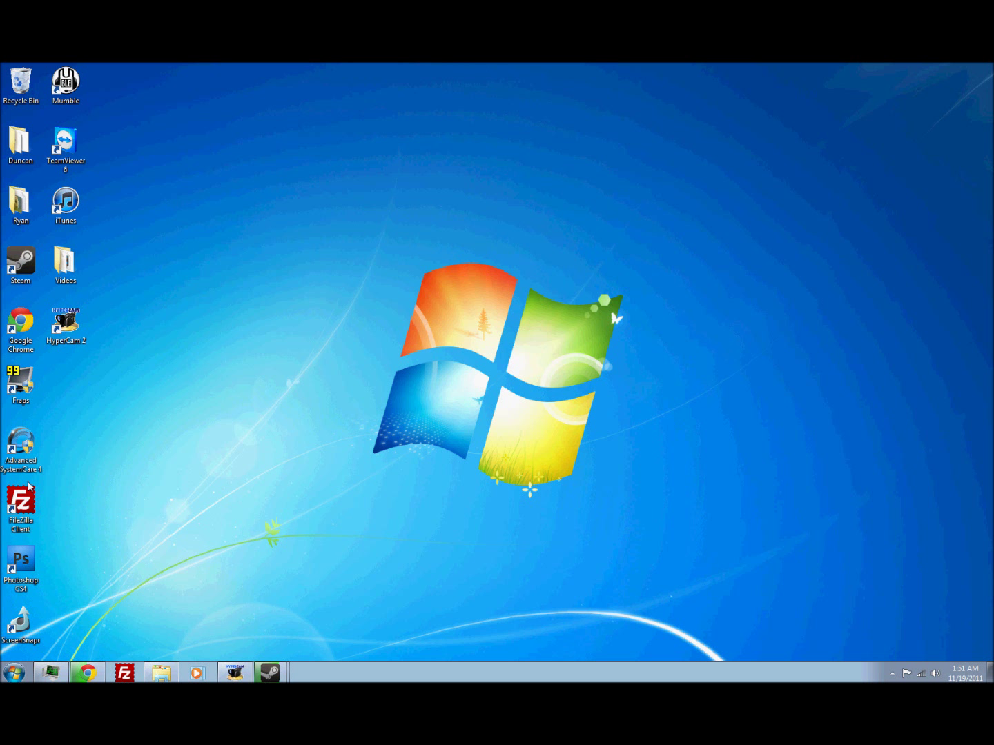
{"action": "mouse_move", "coordinate": [60, 441]}
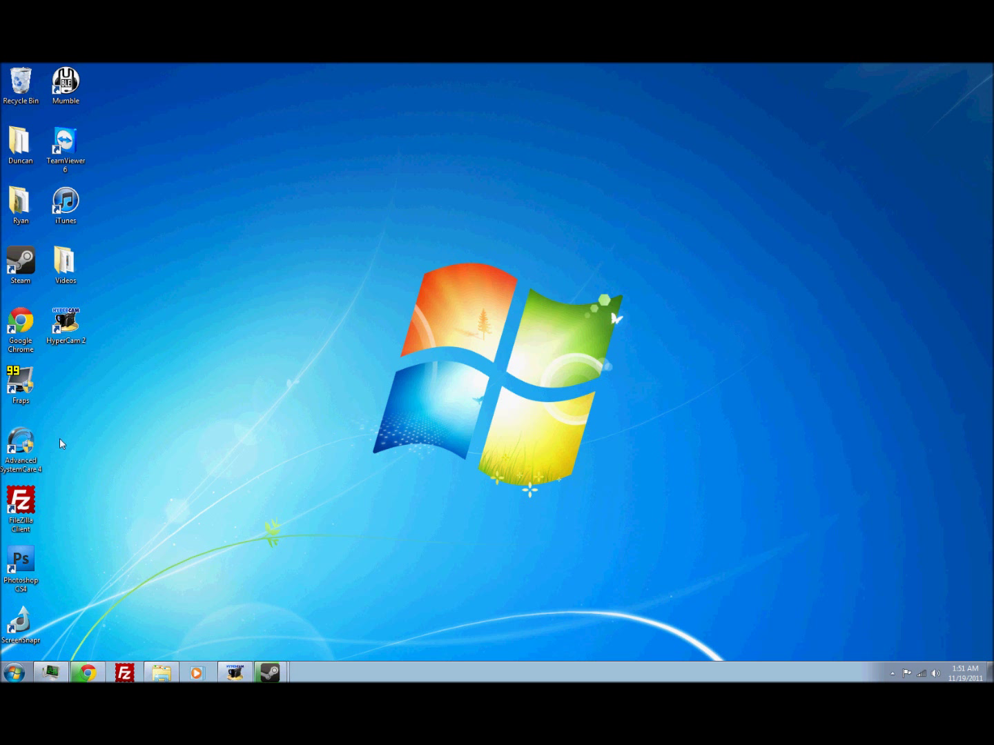
{"action": "mouse_move", "coordinate": [116, 503]}
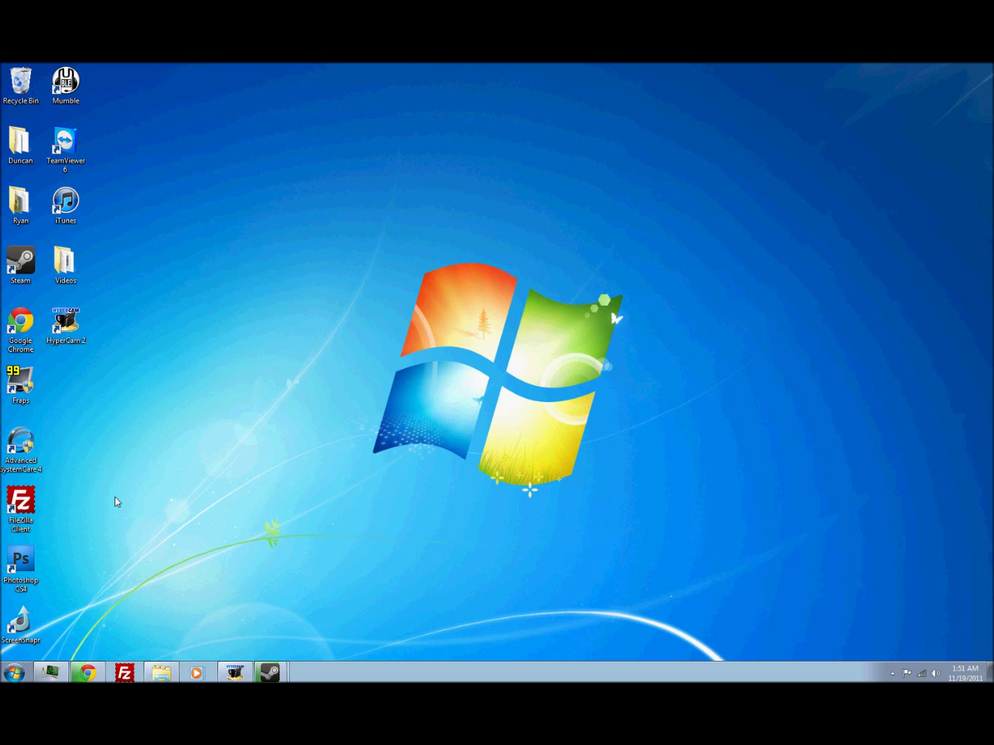
Download the MotioninJoy 0.6.0005 64-bit Windows 7 driver zip from motioninjoy.com's download page.
{"action": "left_click", "coordinate": [87, 673]}
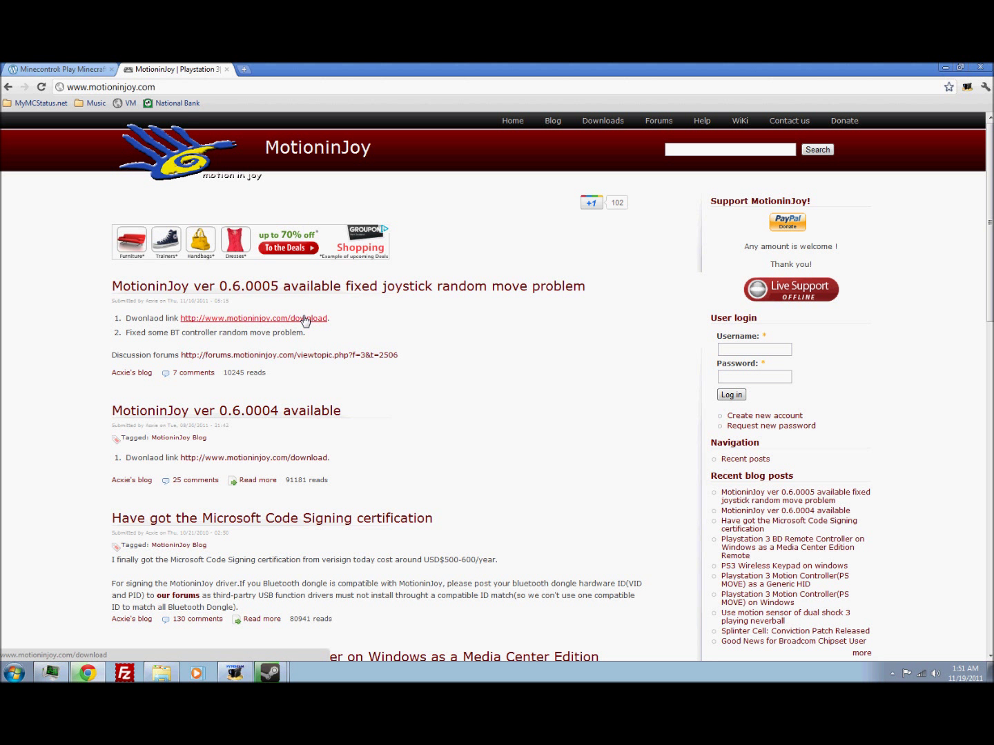
{"action": "left_click", "coordinate": [254, 318]}
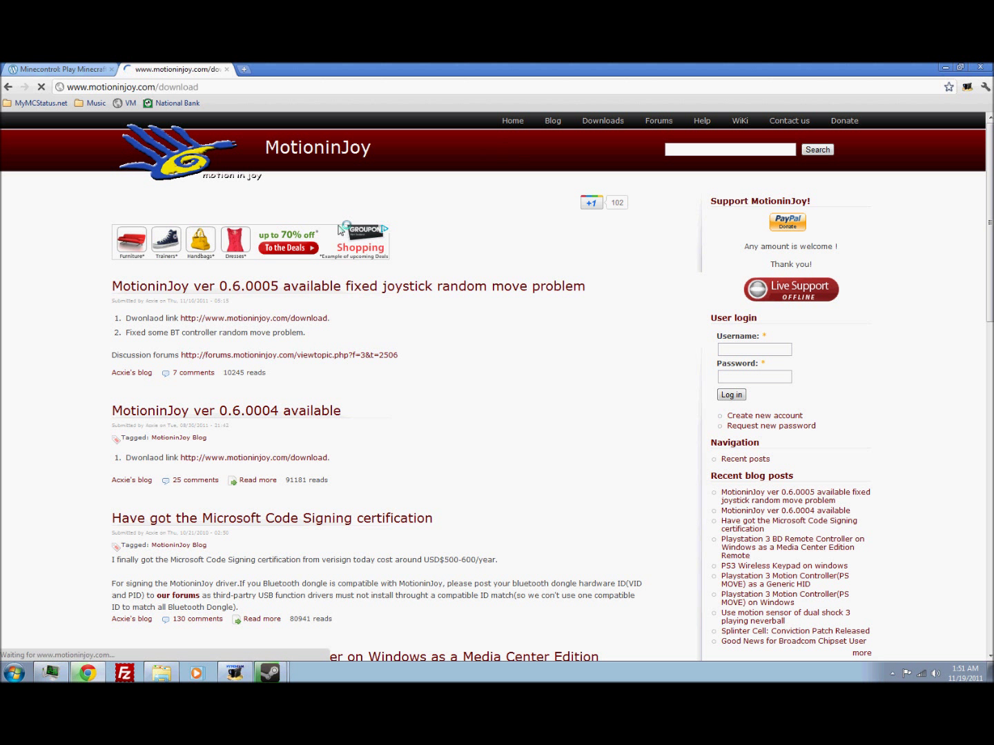
{"action": "left_click", "coordinate": [254, 318]}
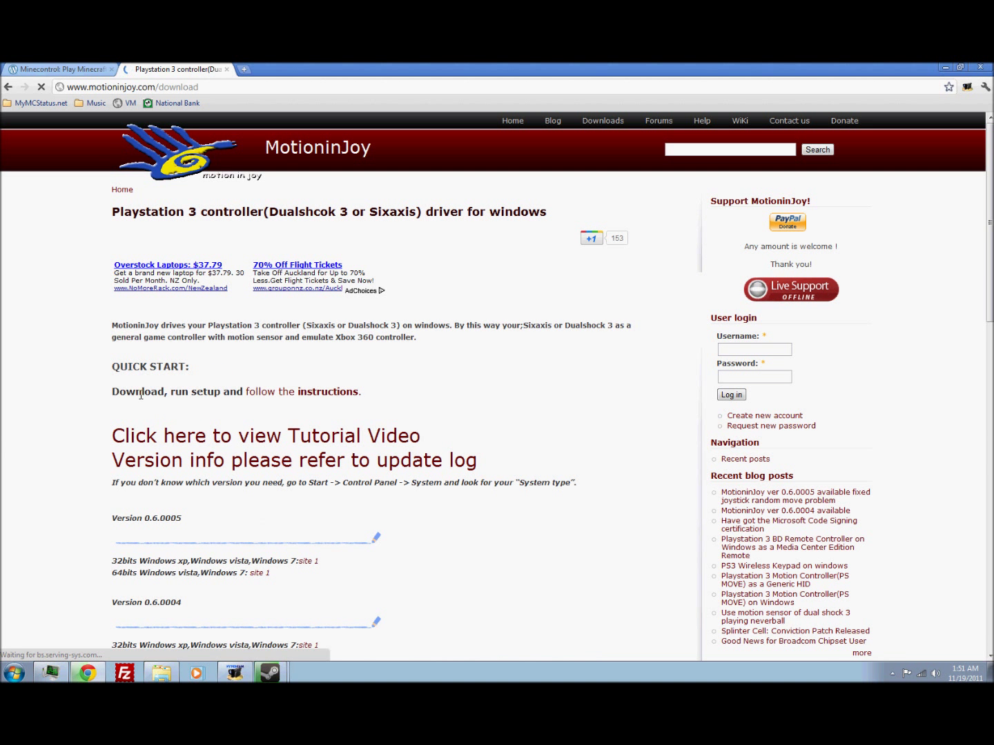
{"action": "scroll", "scroll_direction": "down", "scroll_amount": 3}
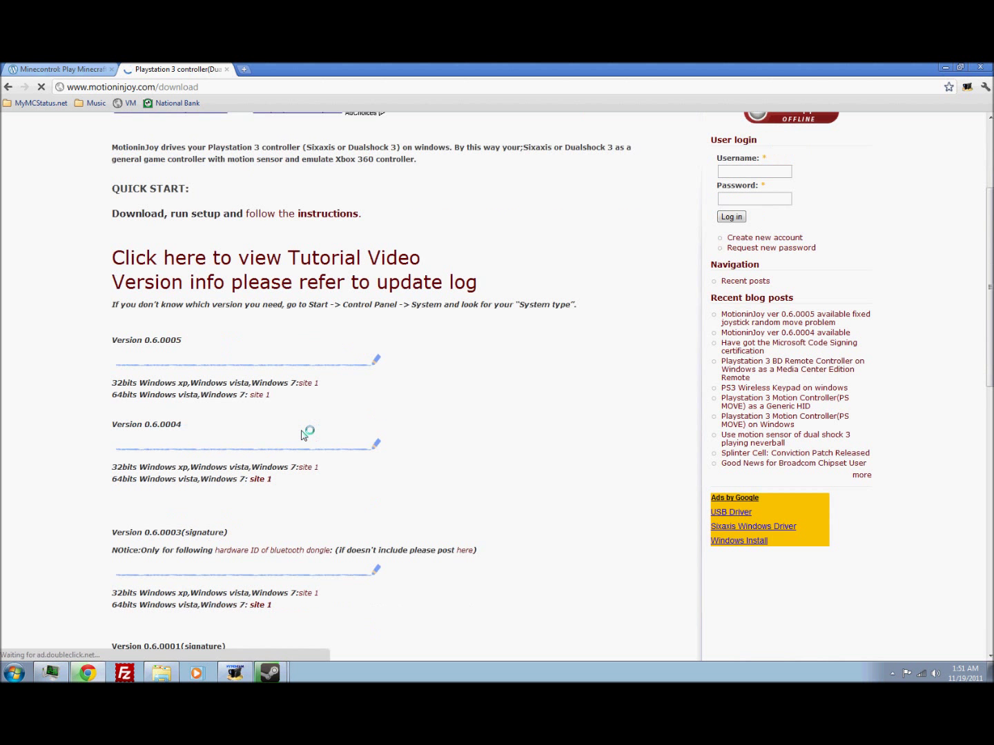
{"action": "scroll", "scroll_direction": "down", "scroll_amount": 3}
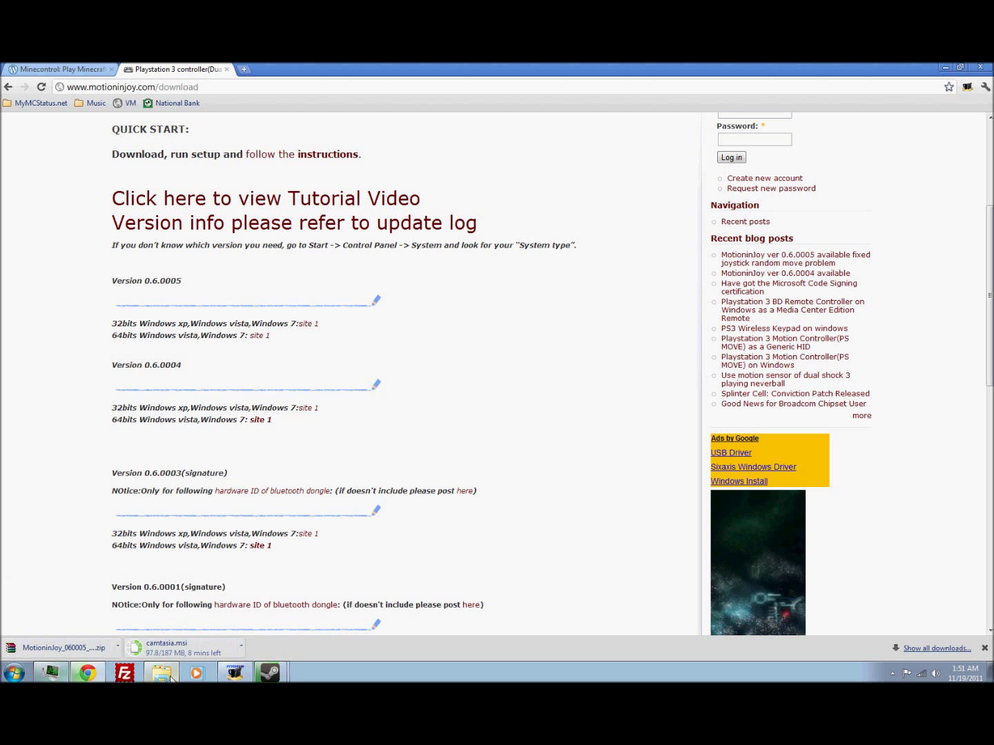
Show the downloaded archive in Downloads and open the extracted MotioninJoy_060005_amd64_signed folder.
{"action": "right_click", "coordinate": [580, 240]}
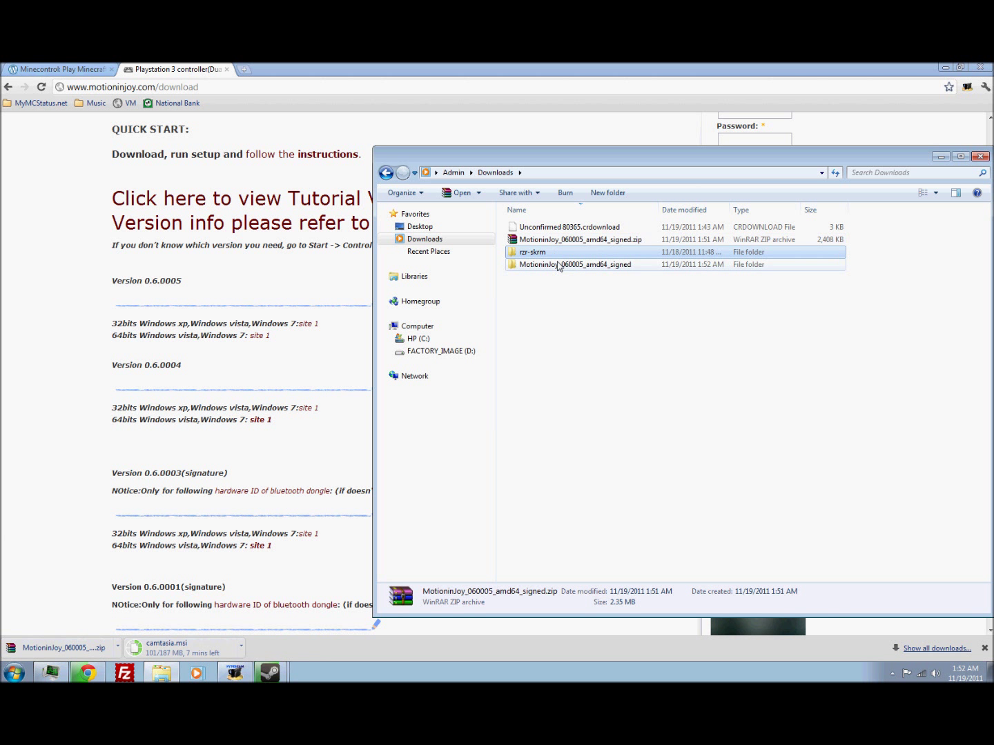
{"action": "double_click", "coordinate": [574, 265]}
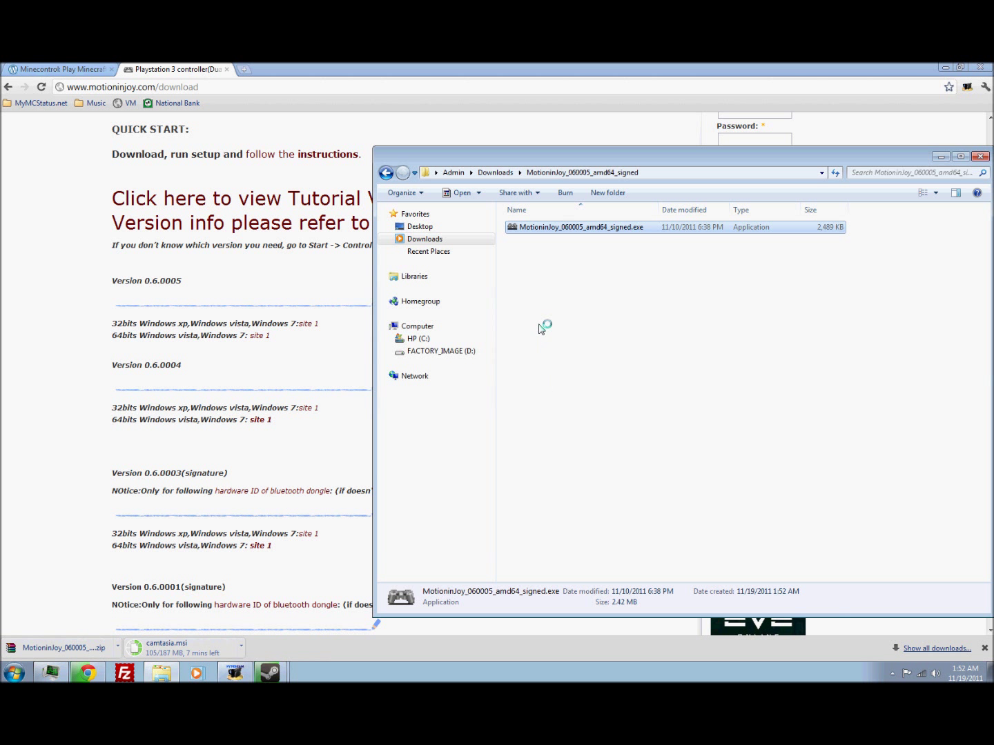
Run the ds3 driver setup to C:\Program Files\MotioninJoy with a desktop icon, finishing with Run DS3_Tool checked.
{"action": "double_click", "coordinate": [580, 227]}
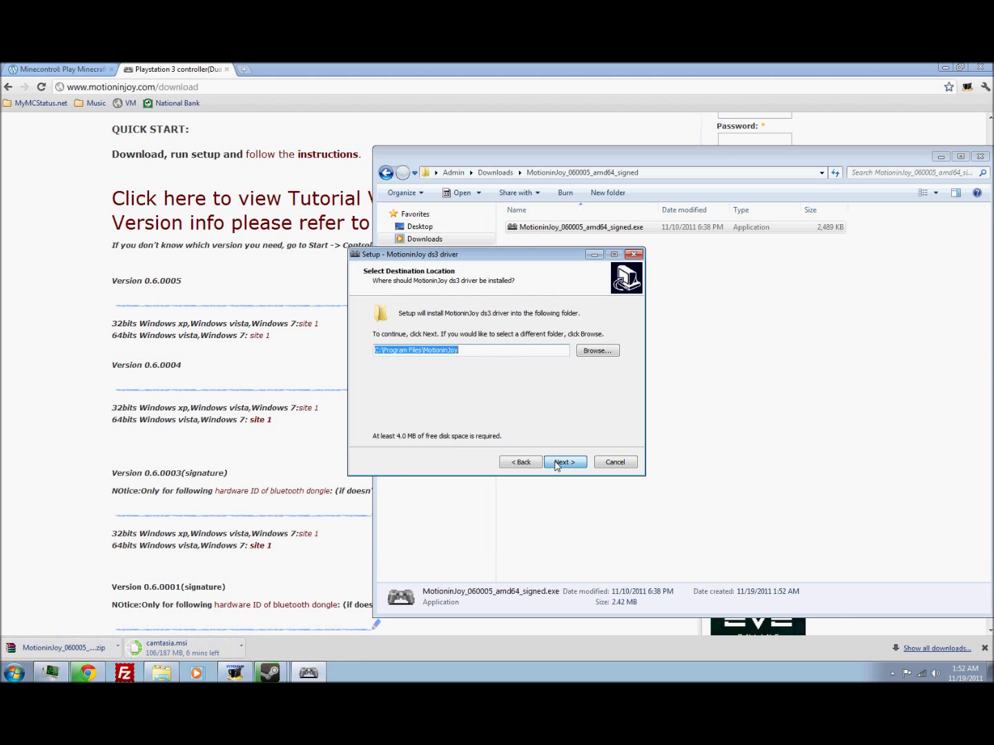
{"action": "left_click", "coordinate": [565, 461]}
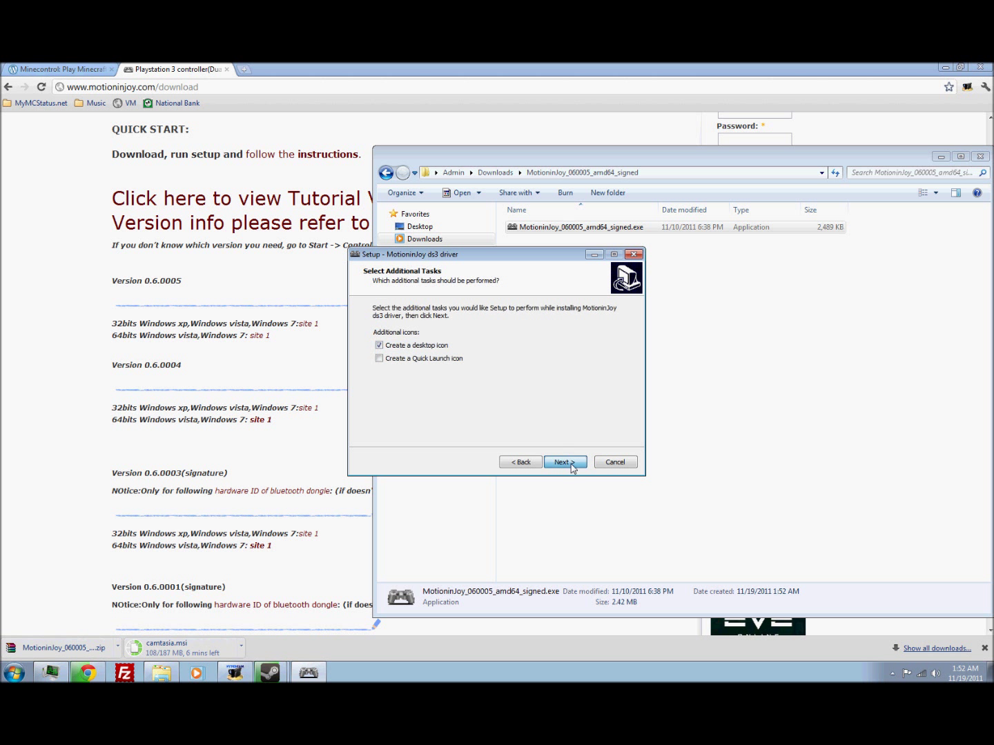
{"action": "left_click", "coordinate": [565, 461]}
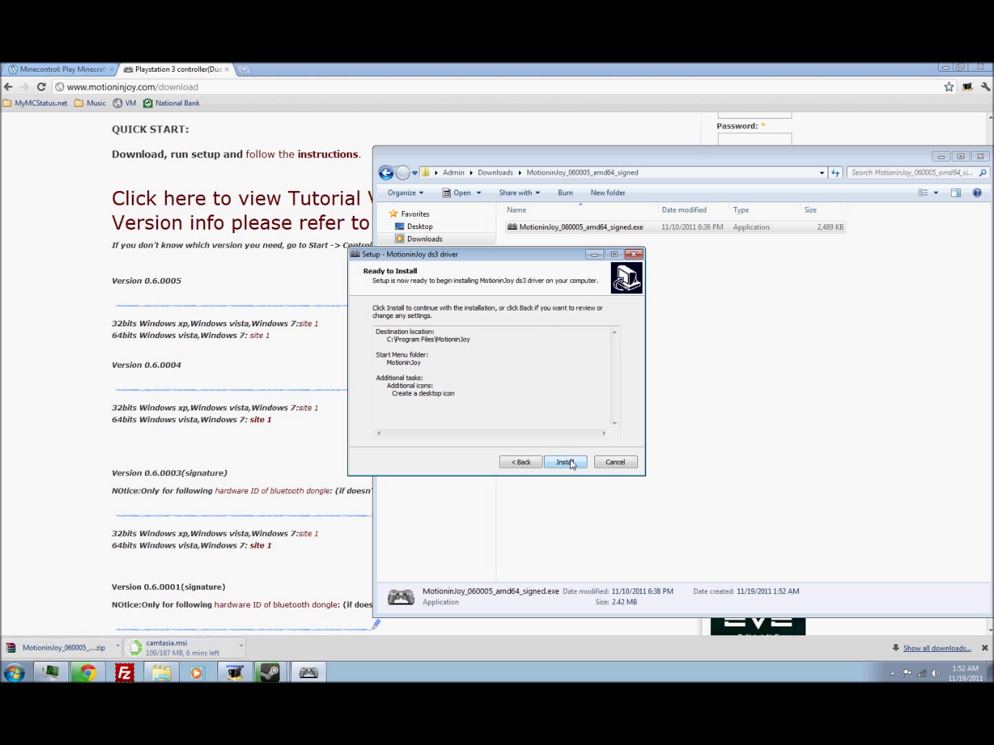
{"action": "left_click", "coordinate": [564, 461]}
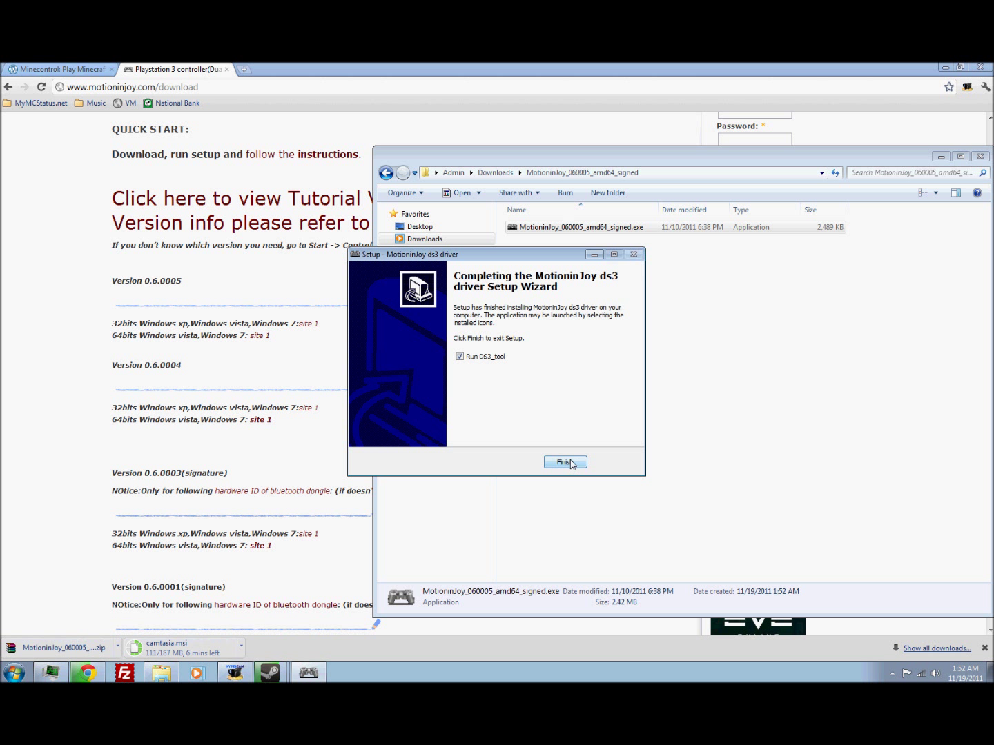
{"action": "left_click", "coordinate": [564, 463]}
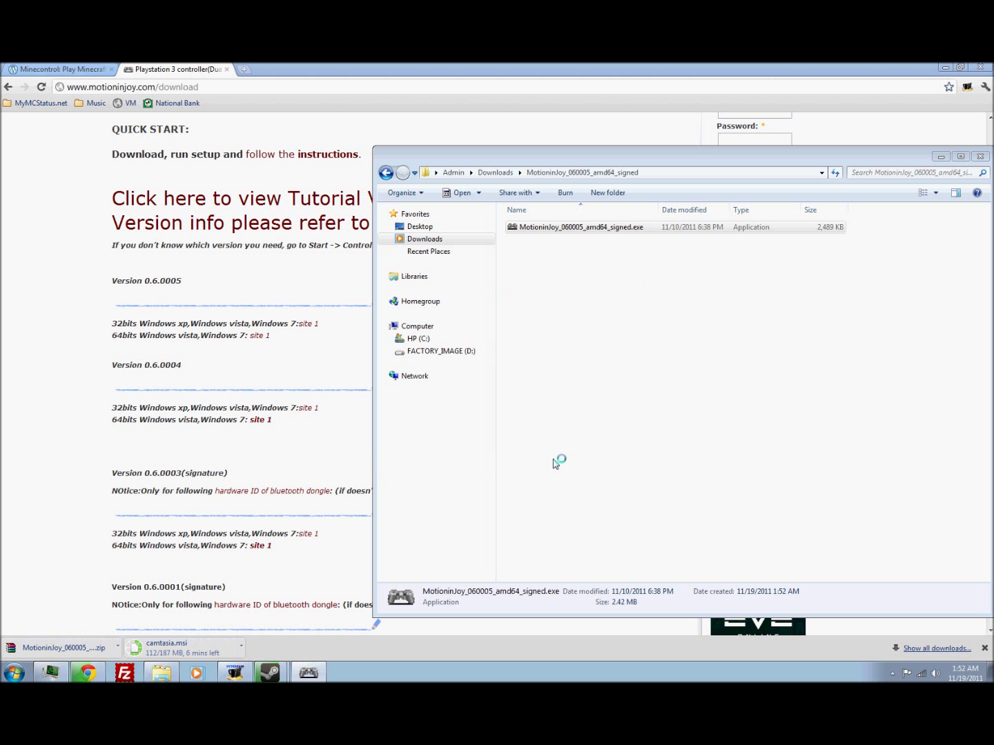
Grant DS3_Tool the User Account Control permission so the MotioninJoy Gamepad tool opens.
{"action": "double_click", "coordinate": [581, 226]}
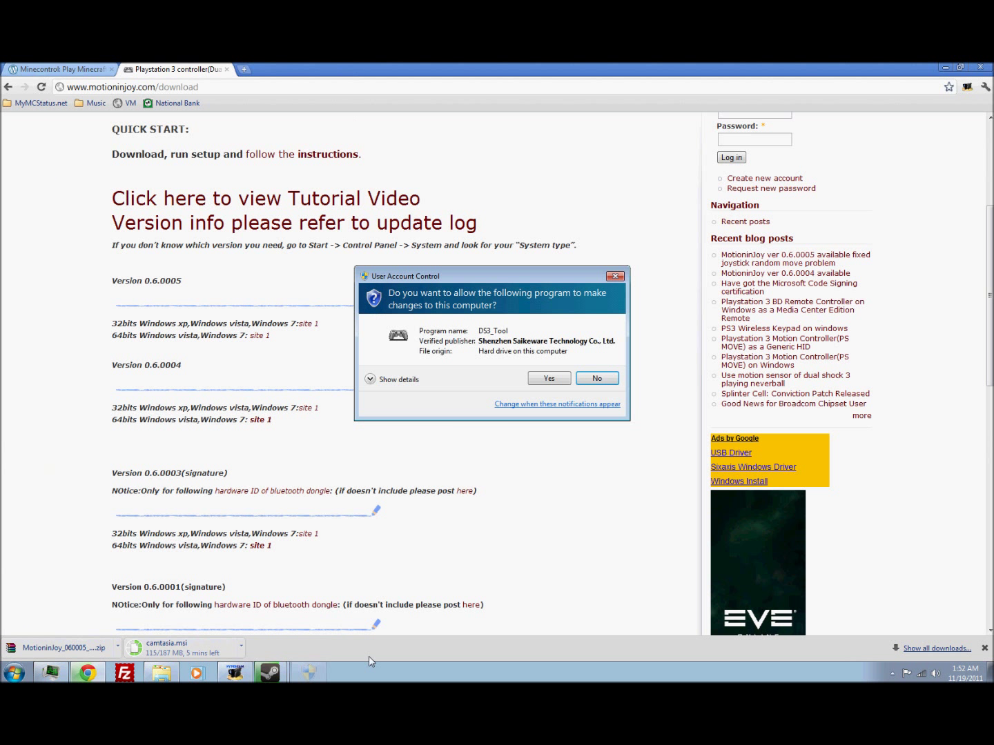
{"action": "mouse_move", "coordinate": [472, 394]}
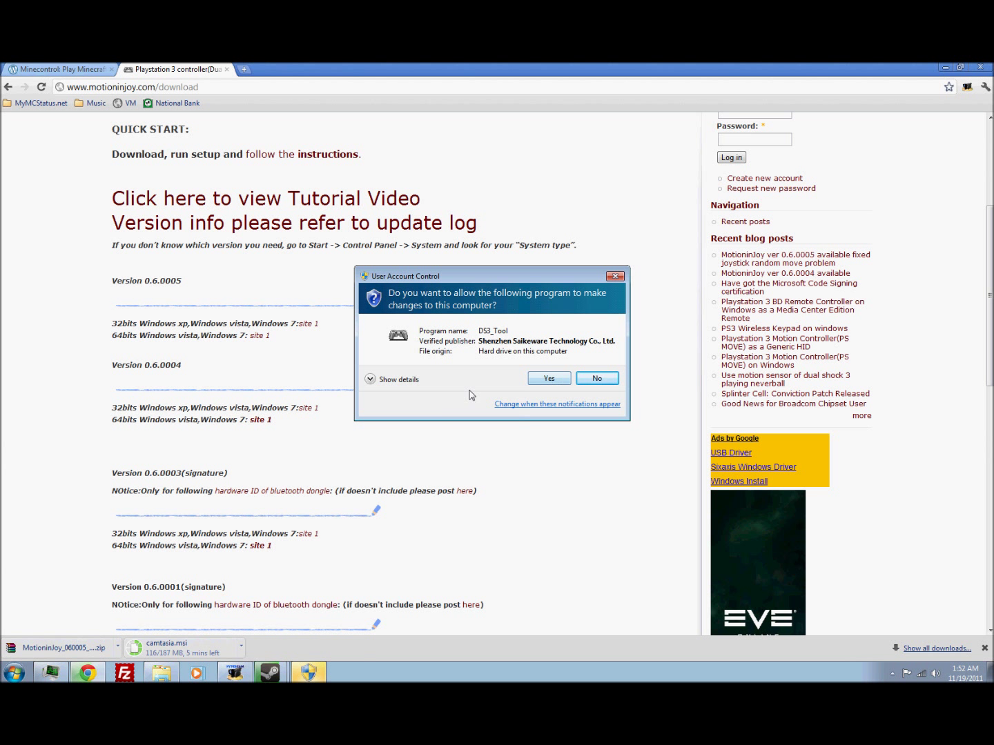
{"action": "mouse_move", "coordinate": [522, 345]}
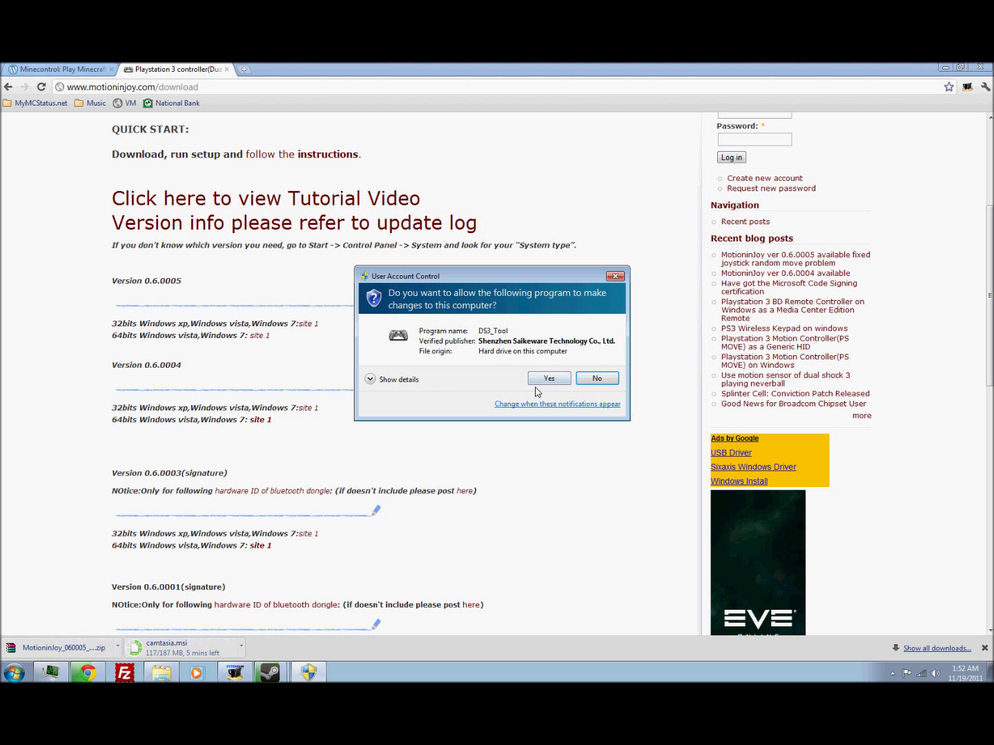
{"action": "left_click", "coordinate": [549, 379]}
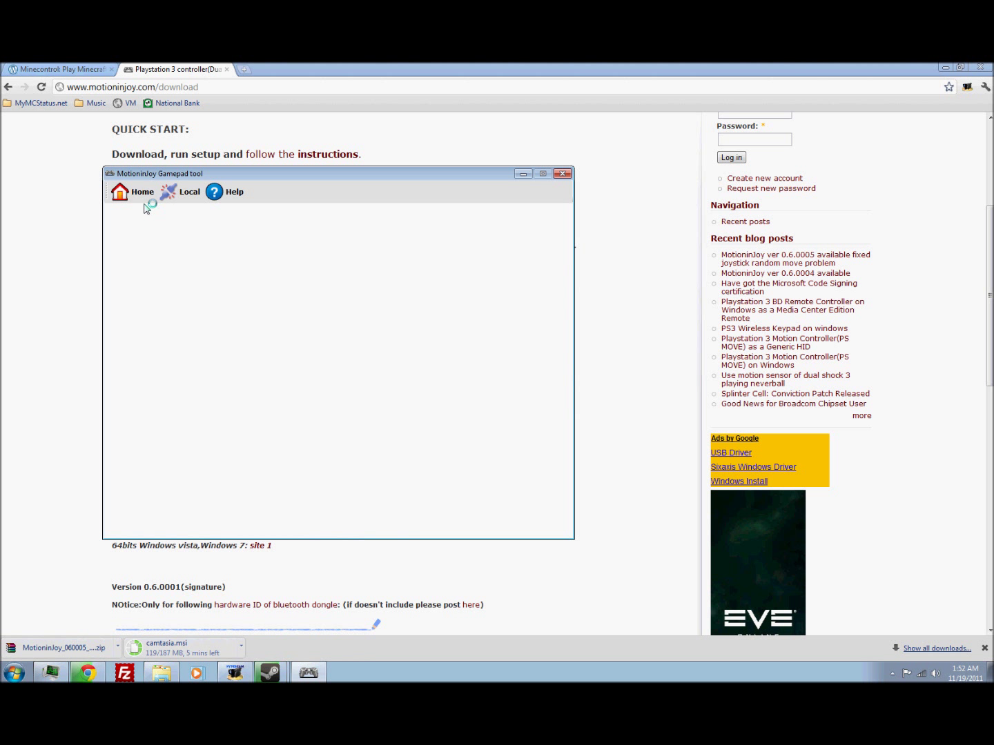
Load the Home quick-config page listing the Dualshock 3 connected over USB with its mode options.
{"action": "left_click", "coordinate": [134, 192]}
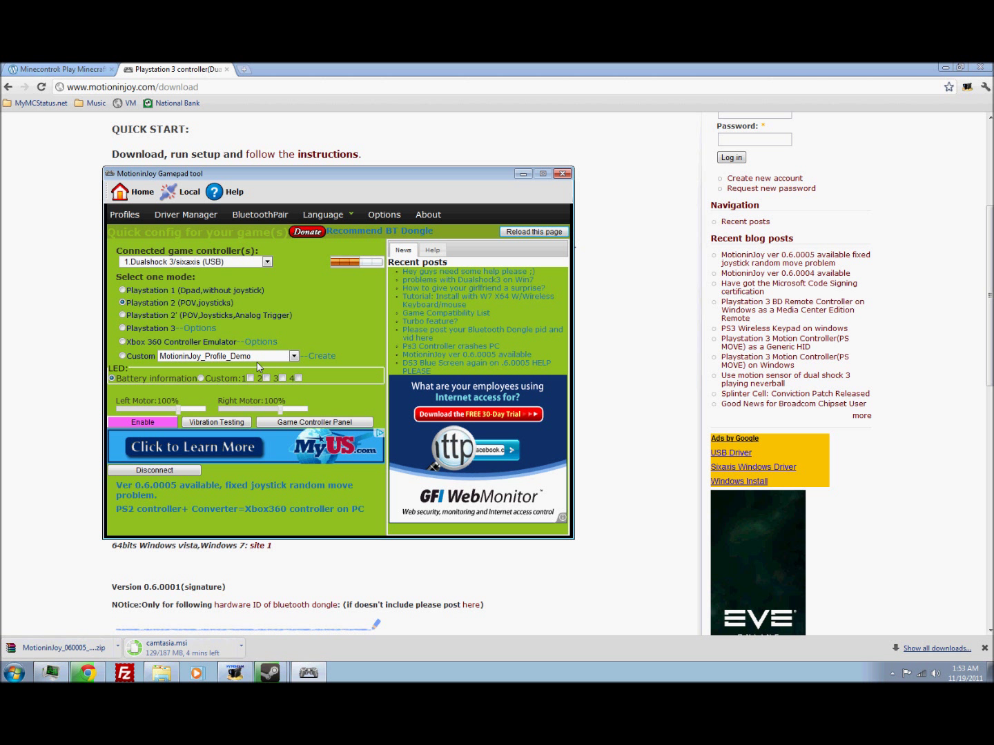
{"action": "mouse_move", "coordinate": [215, 222]}
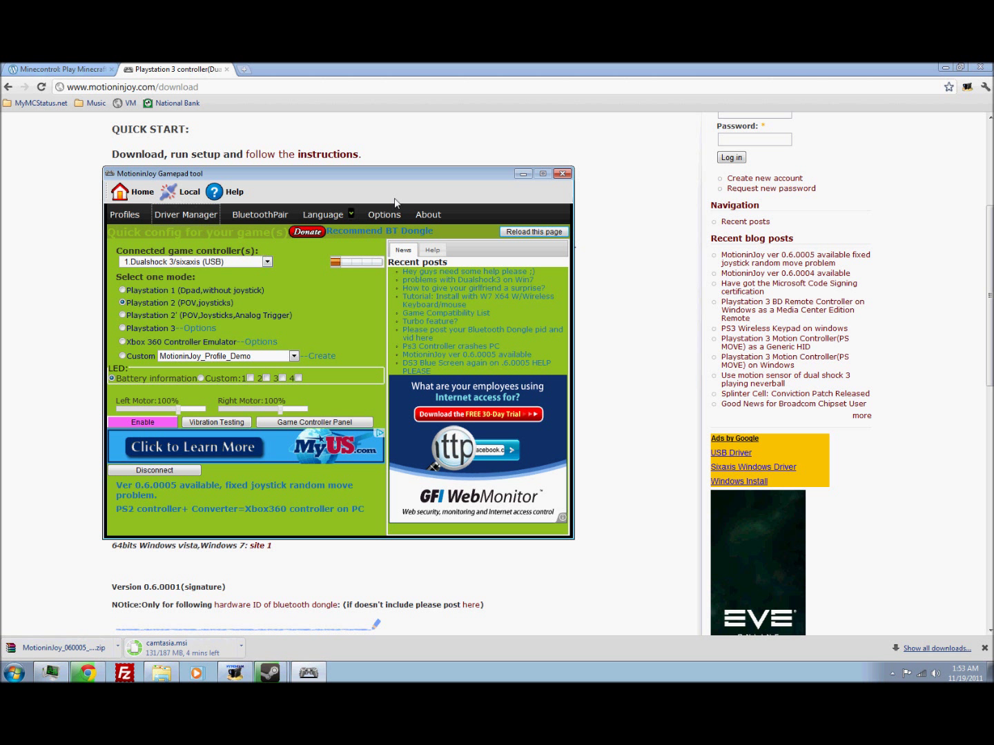
Load the MotioninJoy driver for the Port_#0007 controller in Driver Manager, then return to Profiles.
{"action": "left_click", "coordinate": [185, 214]}
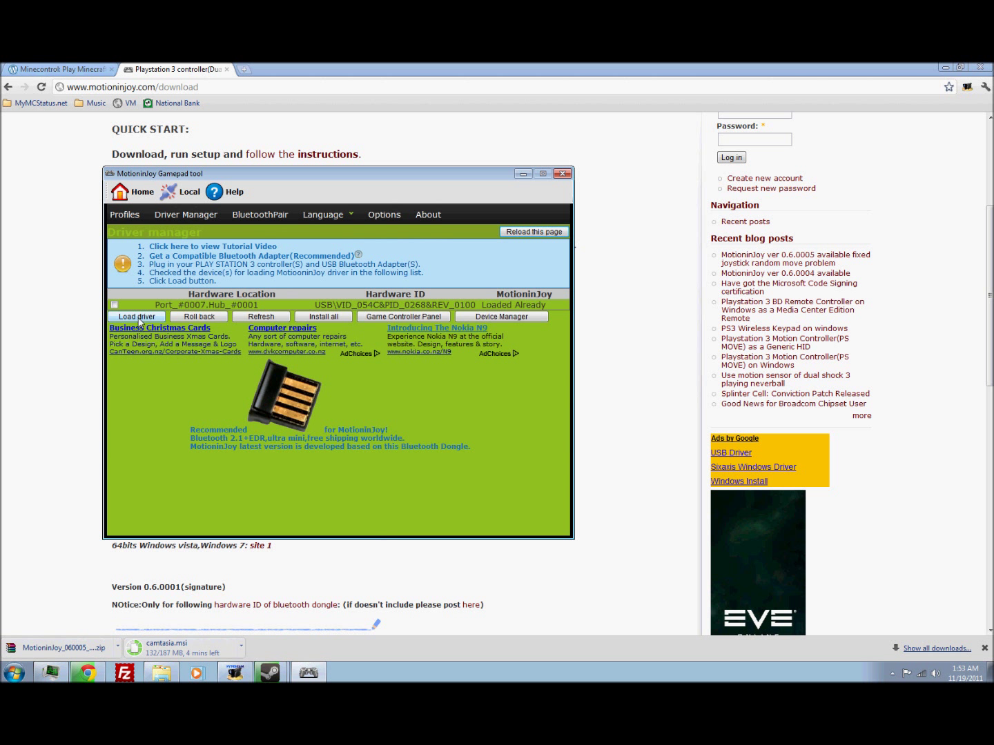
{"action": "left_click", "coordinate": [115, 305]}
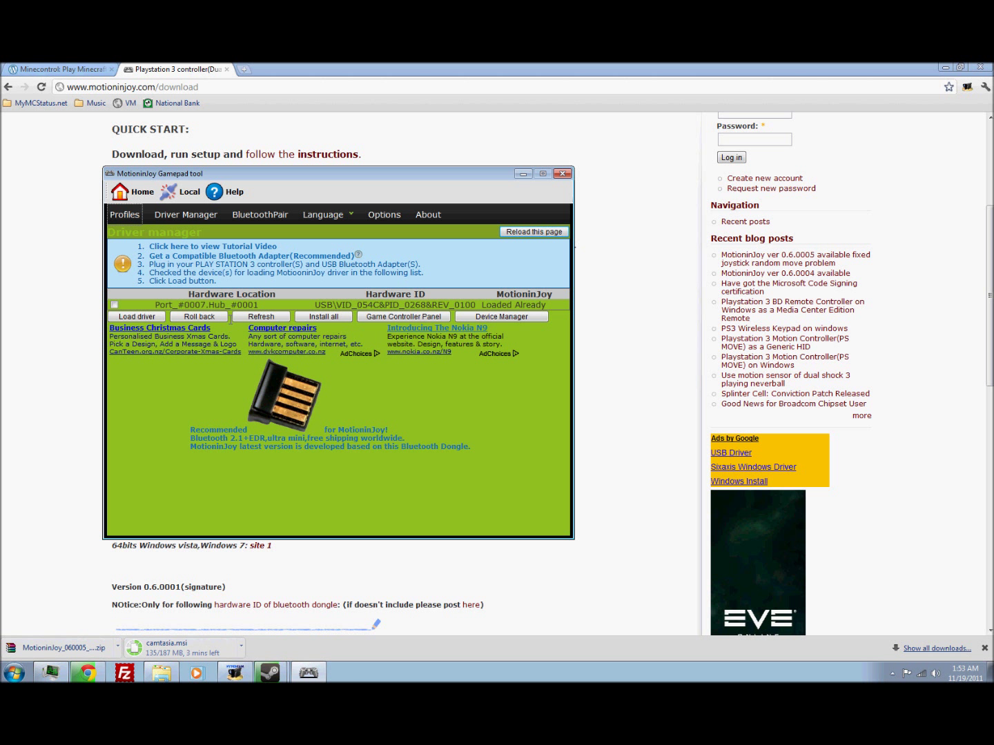
{"action": "left_click", "coordinate": [125, 214]}
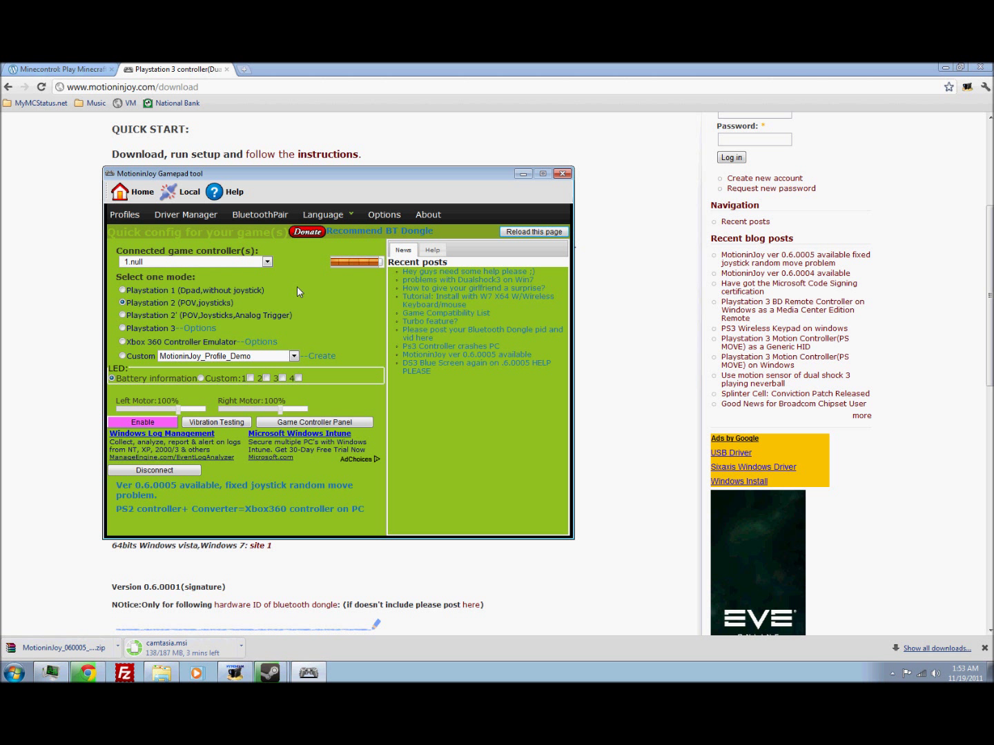
{"action": "mouse_move", "coordinate": [108, 348]}
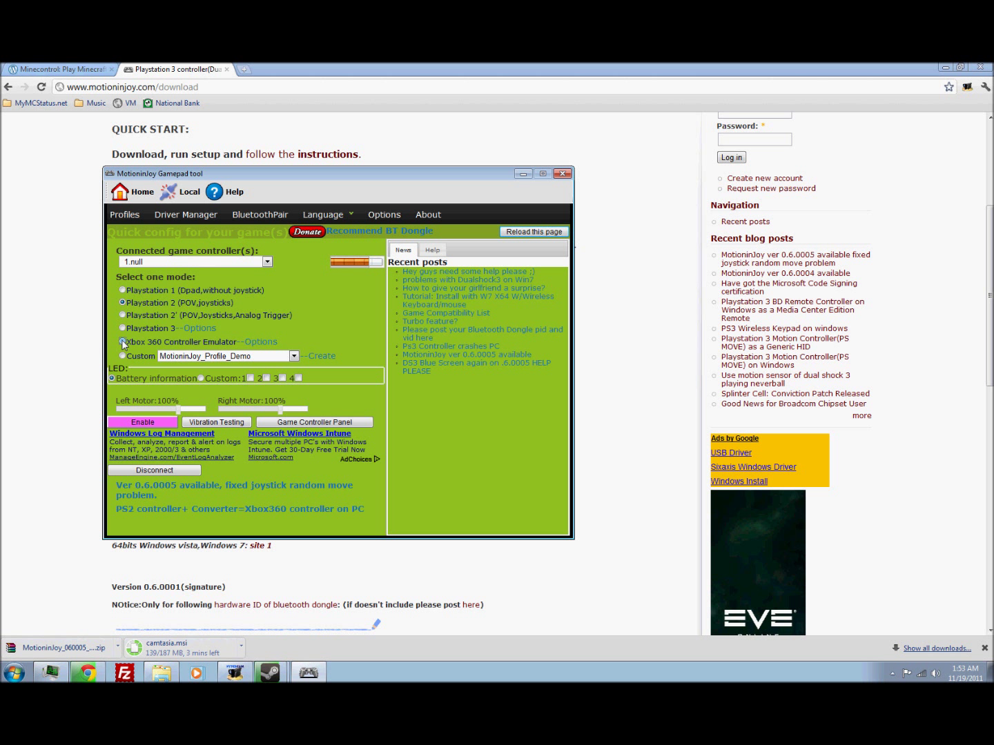
Switch the Dualshock 3 to Xbox 360 Controller Emulator mode and move to Chrome's address bar.
{"action": "left_click", "coordinate": [121, 342]}
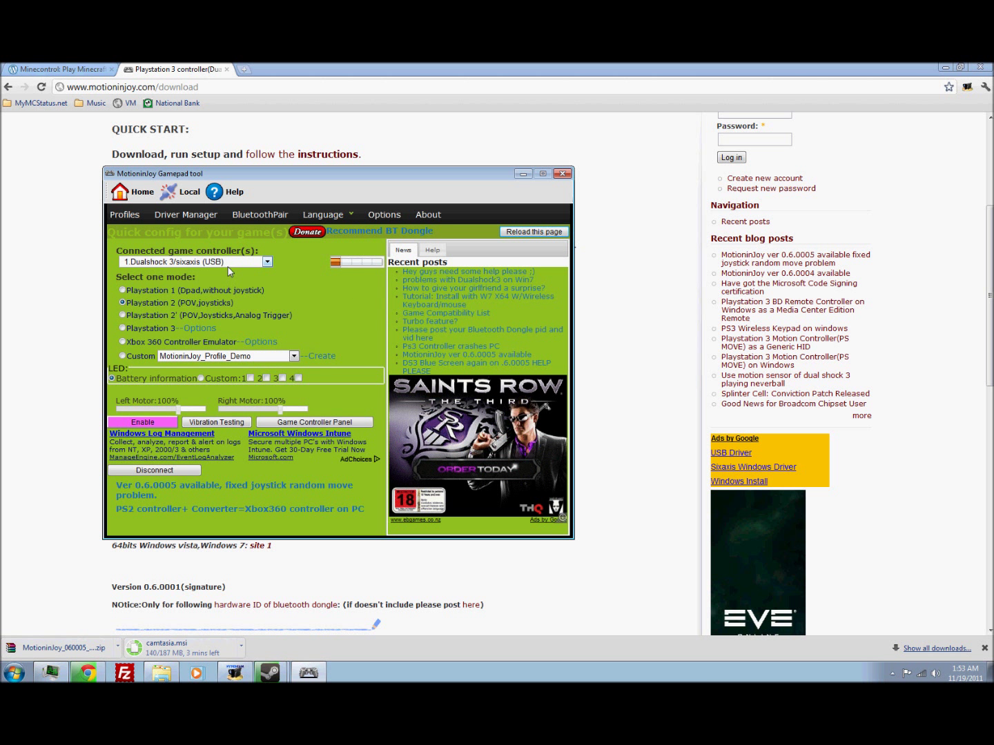
{"action": "left_click", "coordinate": [112, 342]}
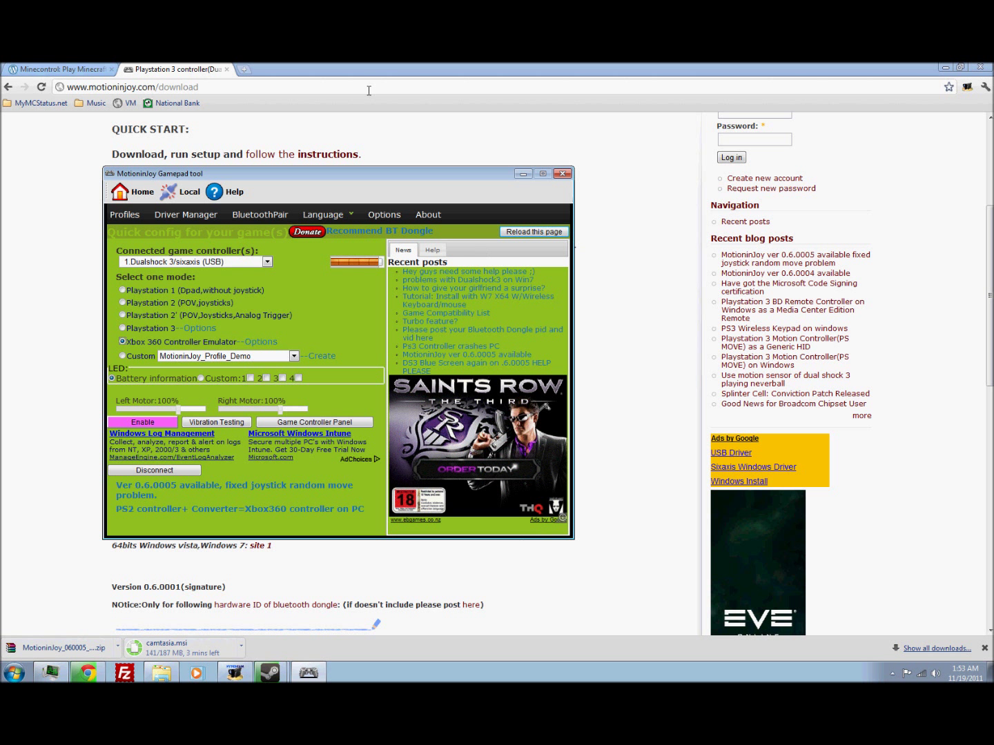
{"action": "left_click", "coordinate": [62, 69]}
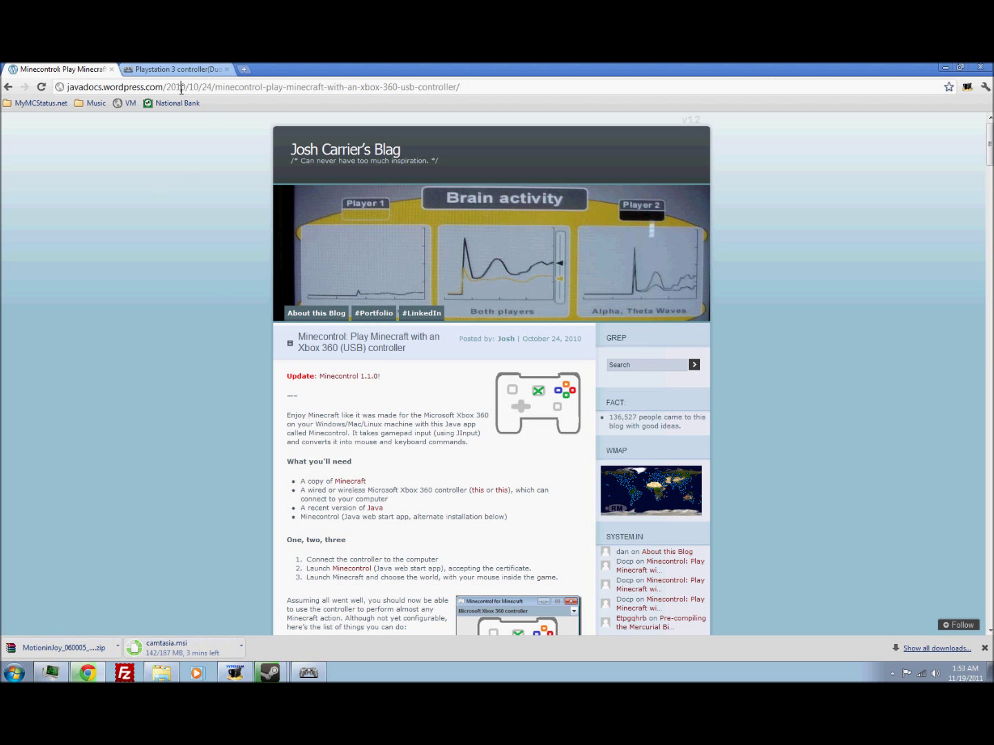
Search 'minecontrol' and open the javadocs.wordpress.com Minecontrol post, scrolled to its button-mapping instructions.
{"action": "type", "text": "minecontrol"}
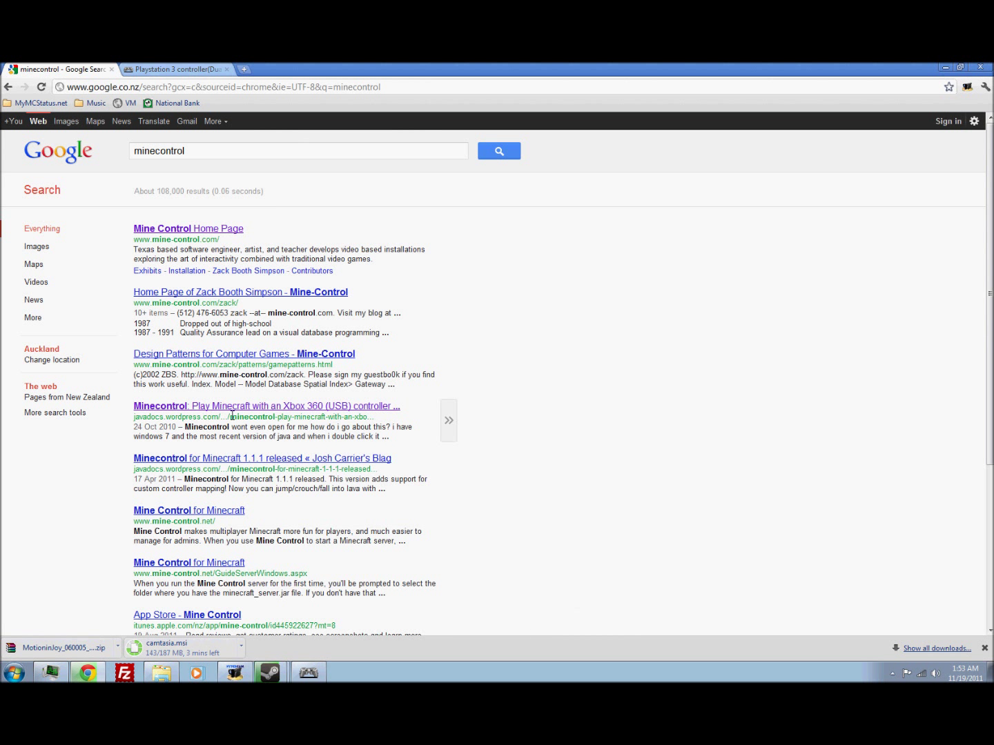
{"action": "mouse_move", "coordinate": [311, 411]}
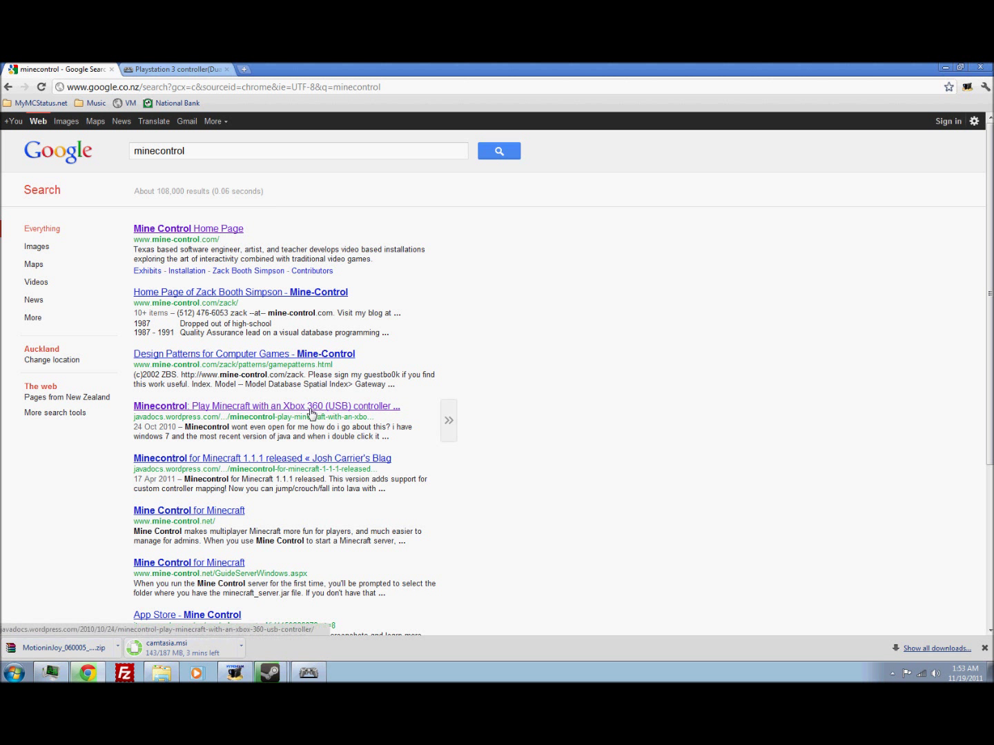
{"action": "left_click", "coordinate": [263, 406]}
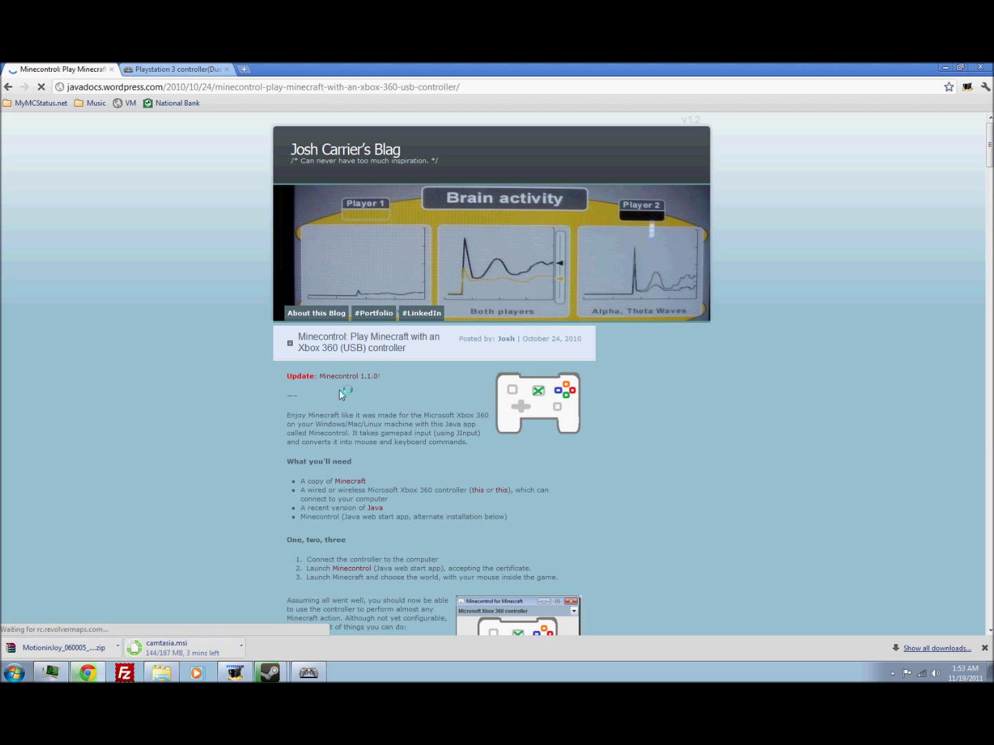
{"action": "scroll", "scroll_direction": "down", "scroll_amount": 3}
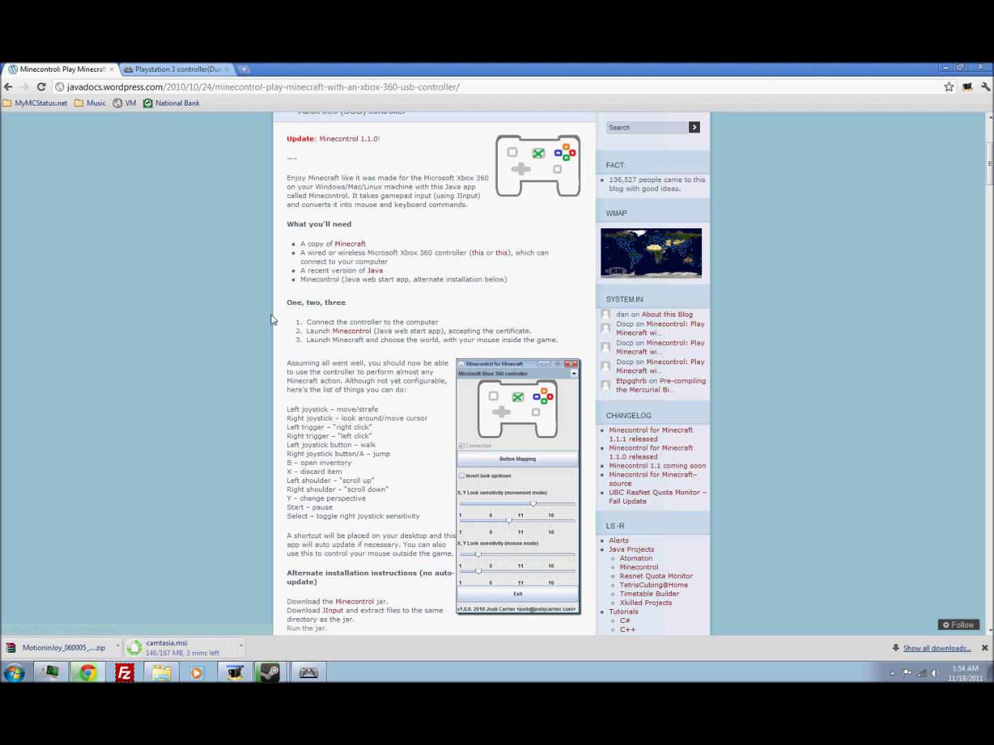
{"action": "mouse_move", "coordinate": [355, 335]}
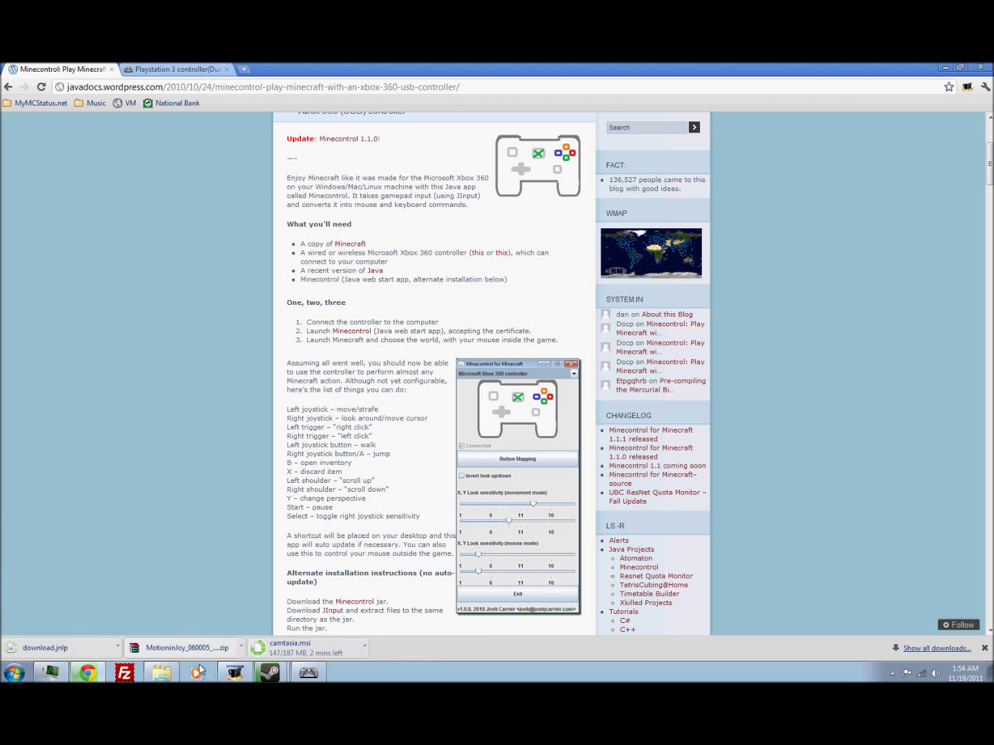
Launch the downloaded download.jnlp so the Minecontrol for Minecraft v1.1.1 window opens.
{"action": "left_click", "coordinate": [182, 647]}
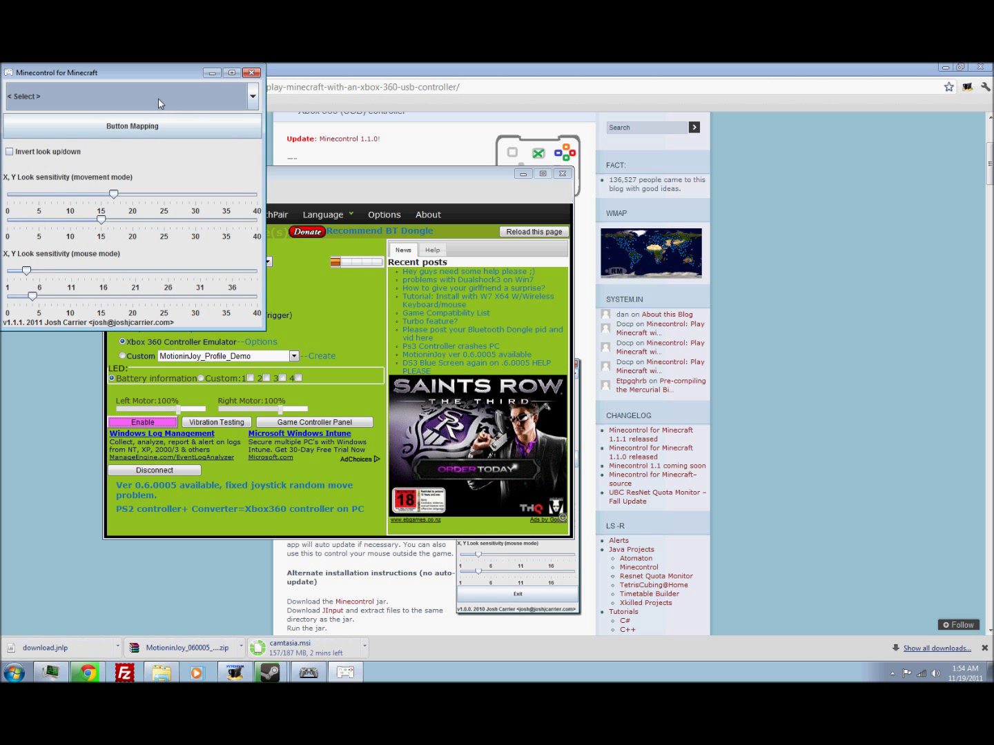
Keep Xbox 360 Controller Emulator selected and show Windows' Game Controllers list reporting the Xbox 360 controller OK.
{"action": "left_click", "coordinate": [253, 97]}
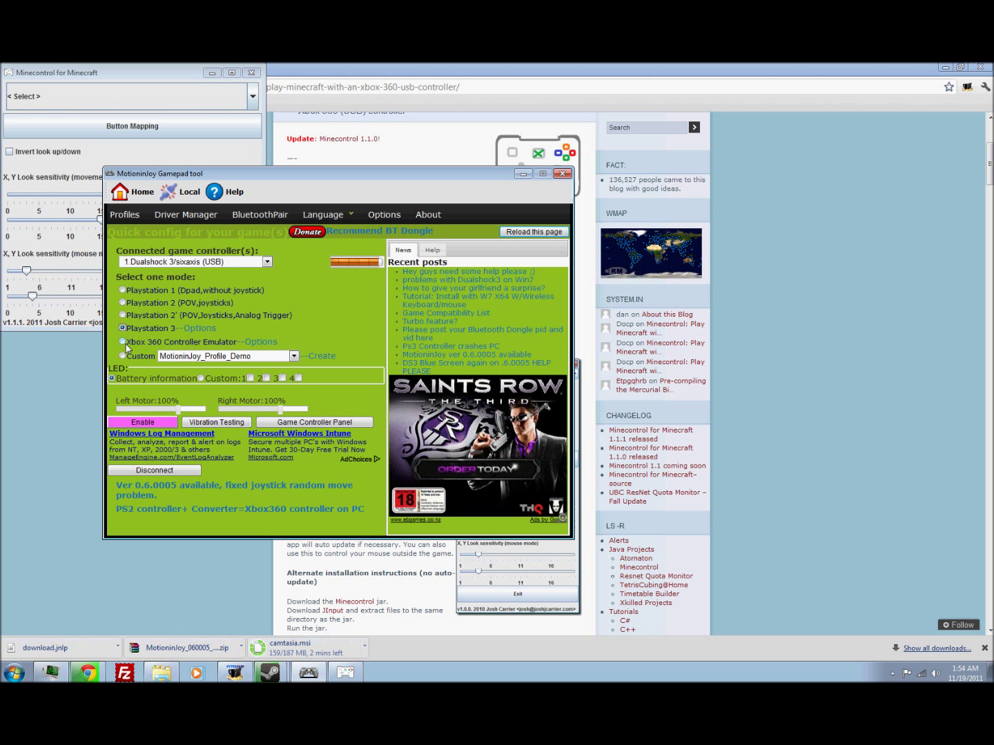
{"action": "left_click", "coordinate": [123, 342]}
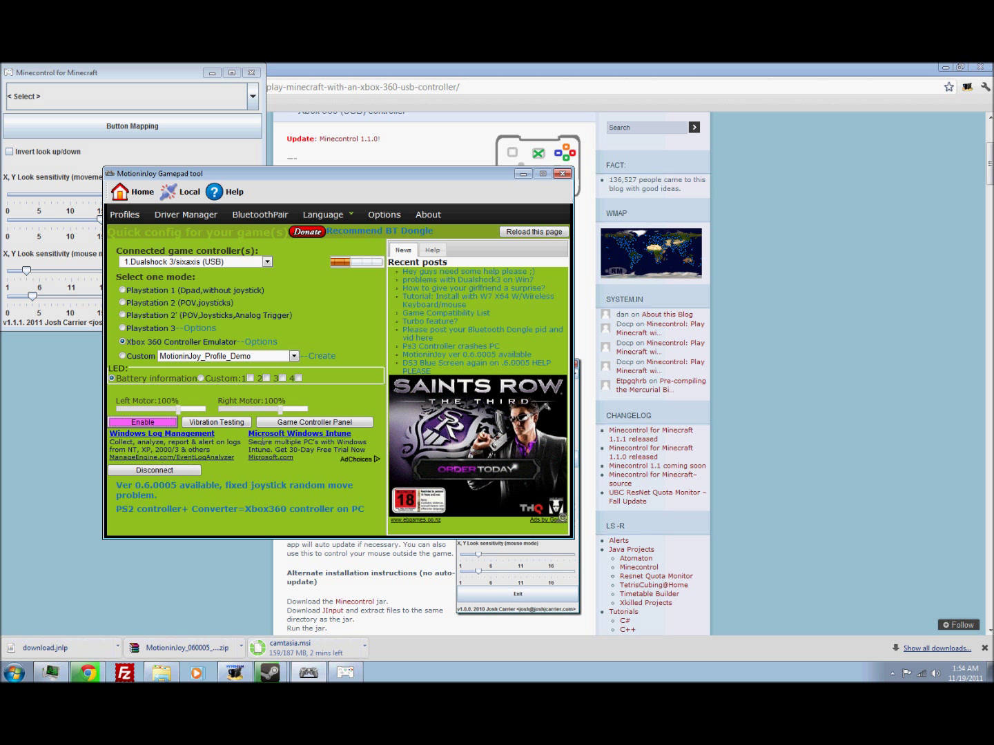
{"action": "left_click", "coordinate": [314, 422]}
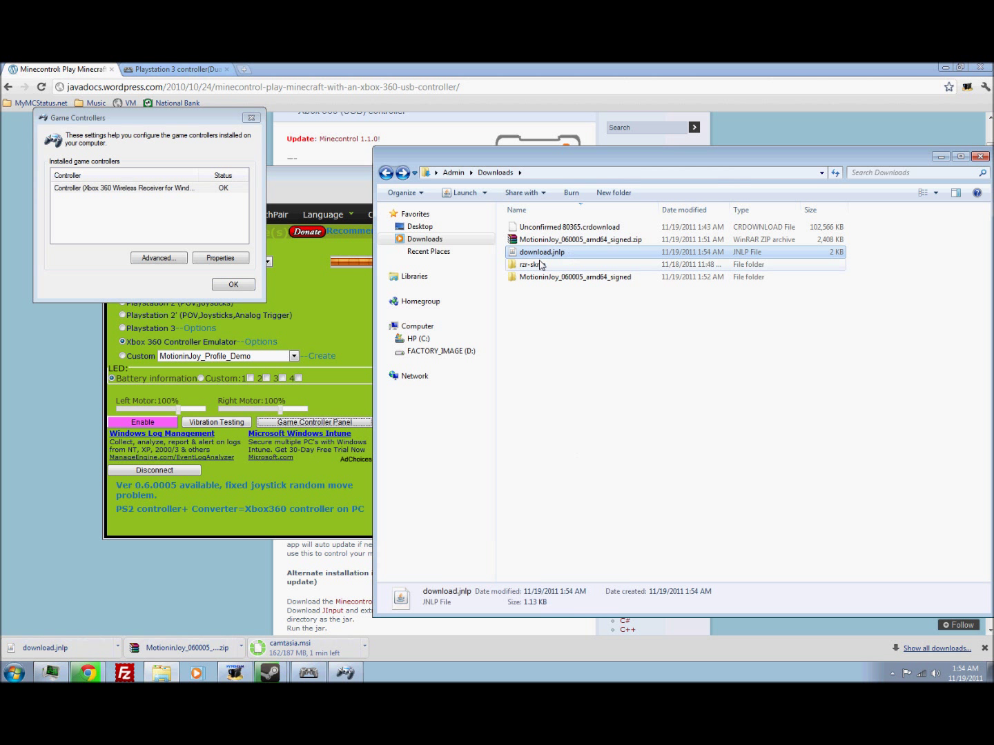
Relaunch Minecontrol from download.jnlp so it detects the Xbox 360 Wireless Receiver, then view its button mappings.
{"action": "double_click", "coordinate": [541, 252]}
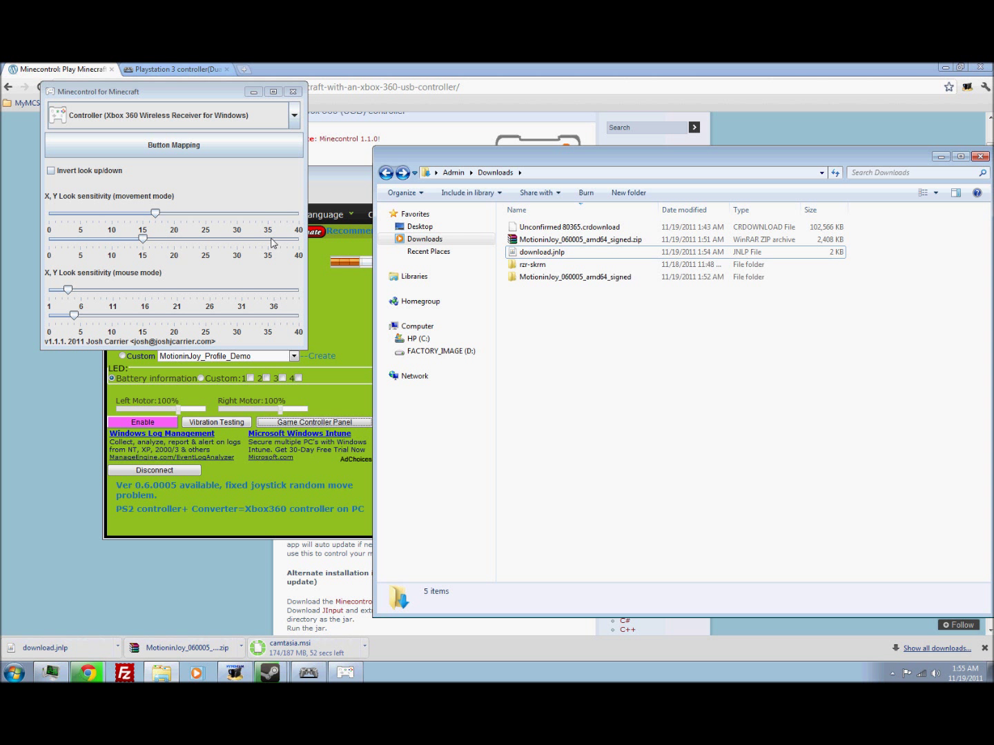
{"action": "left_click", "coordinate": [174, 145]}
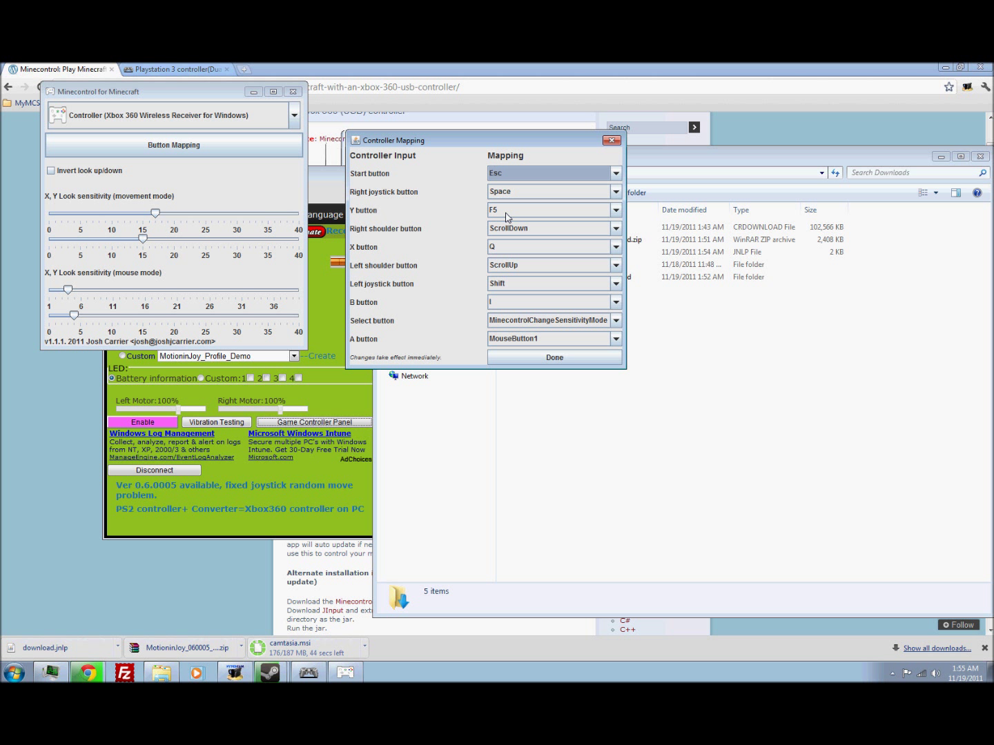
{"action": "mouse_move", "coordinate": [508, 265]}
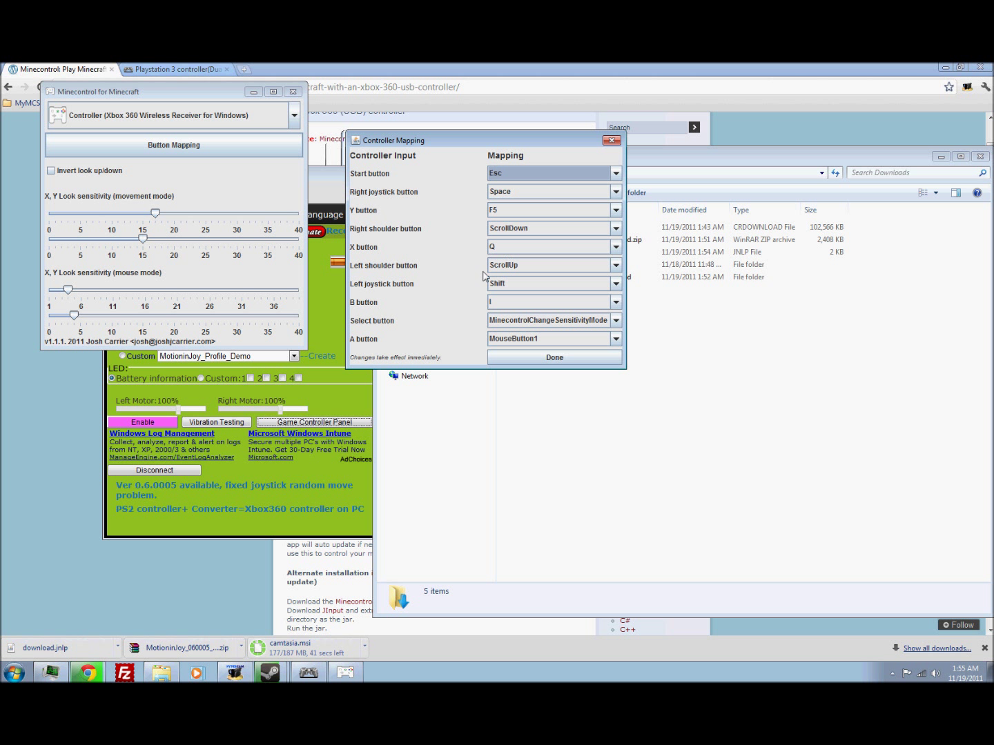
{"action": "mouse_move", "coordinate": [507, 331]}
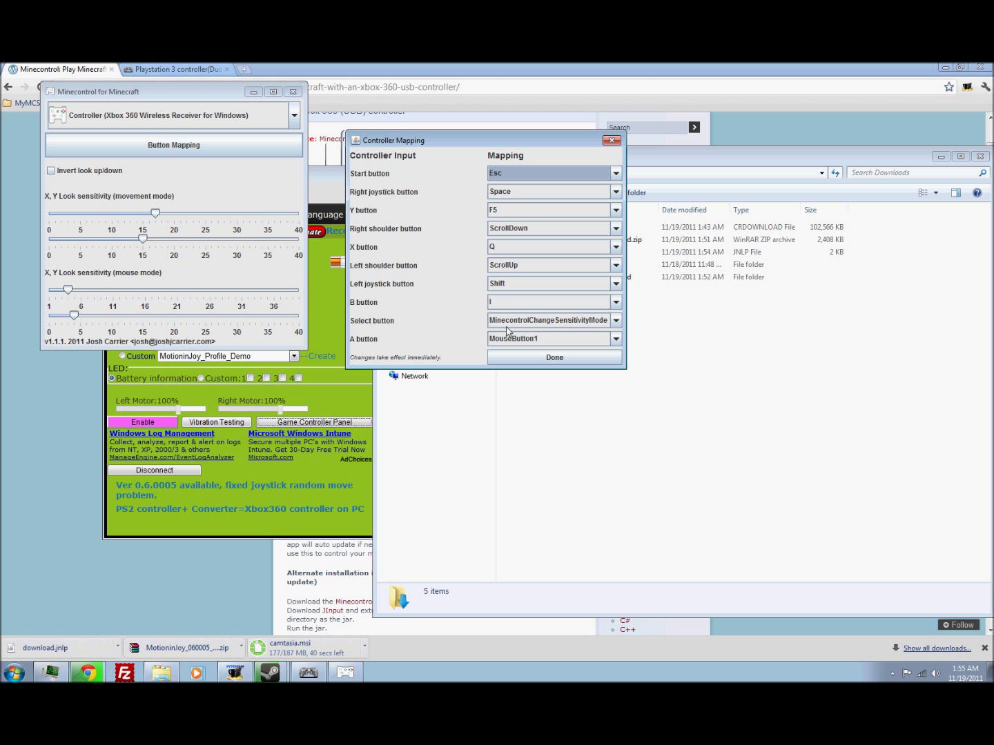
{"action": "mouse_move", "coordinate": [491, 343]}
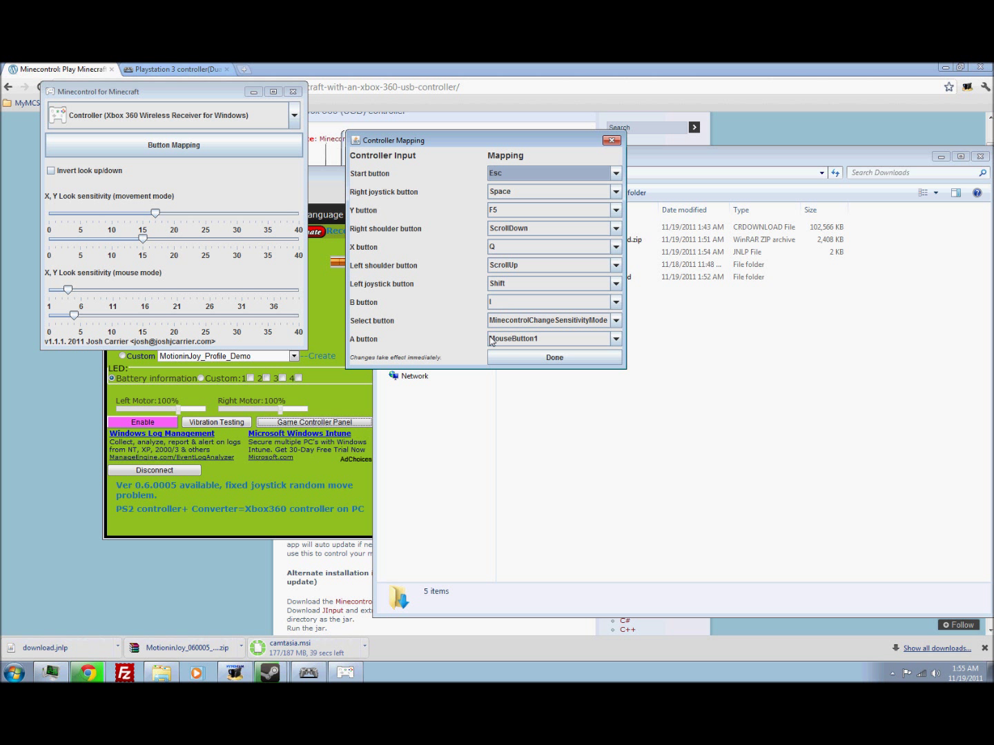
Remap the A button to Space and keep Space on the right joystick button.
{"action": "left_click", "coordinate": [616, 339]}
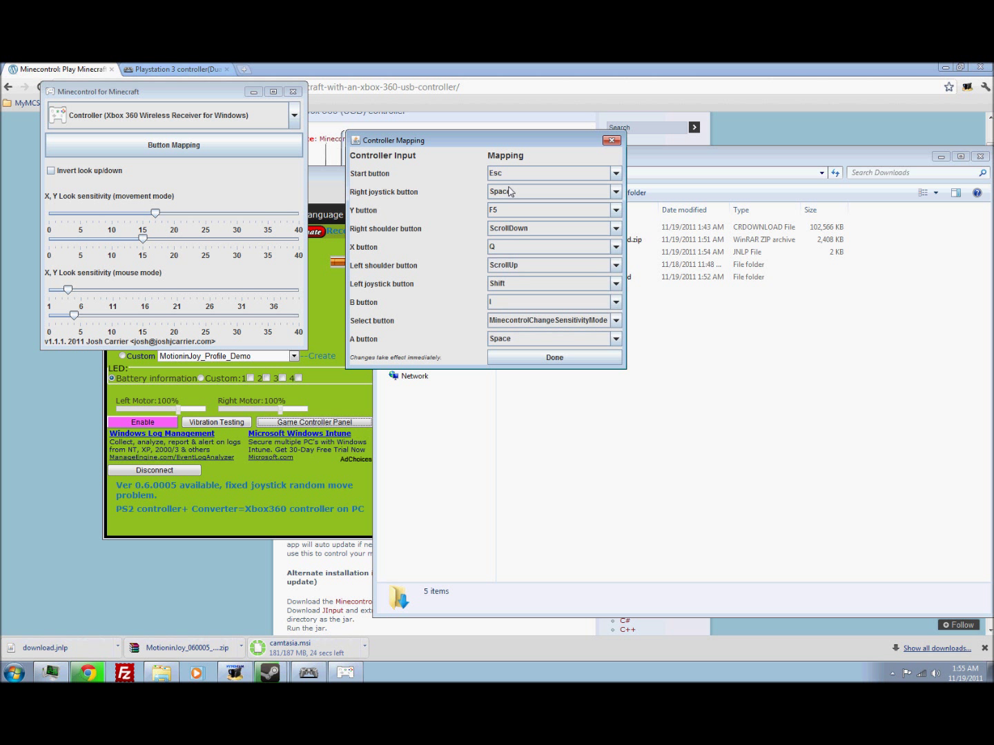
{"action": "left_click", "coordinate": [616, 210]}
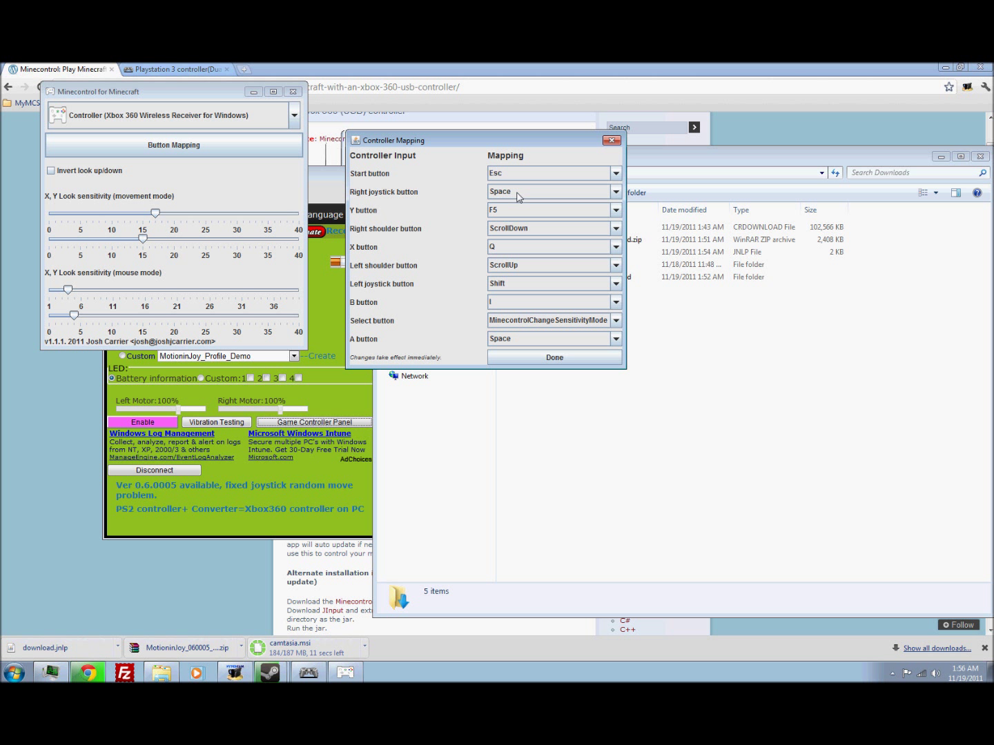
{"action": "left_click", "coordinate": [616, 191]}
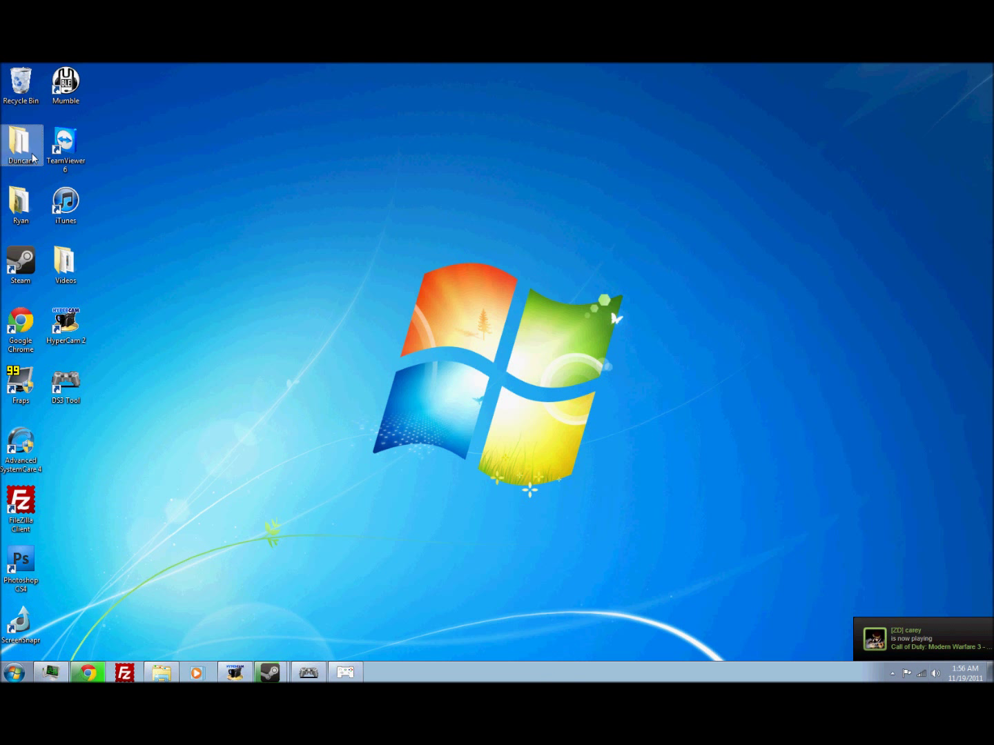
Launch Minecraft.exe from the Duncan folder and dismiss the antivirus notification.
{"action": "double_click", "coordinate": [21, 140]}
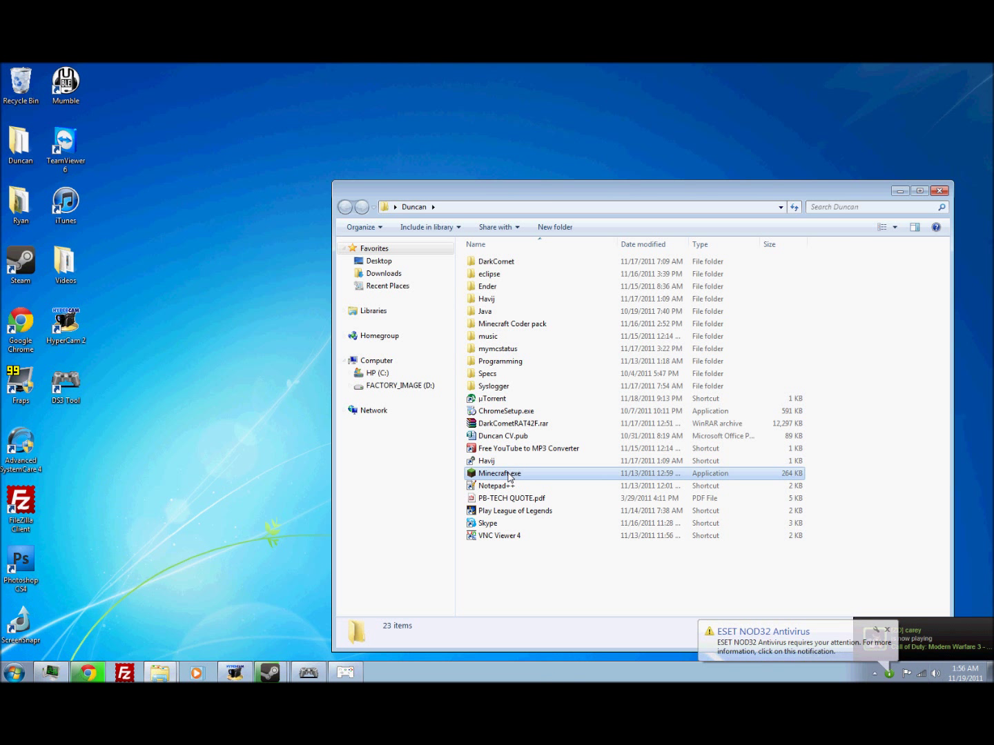
{"action": "double_click", "coordinate": [500, 473]}
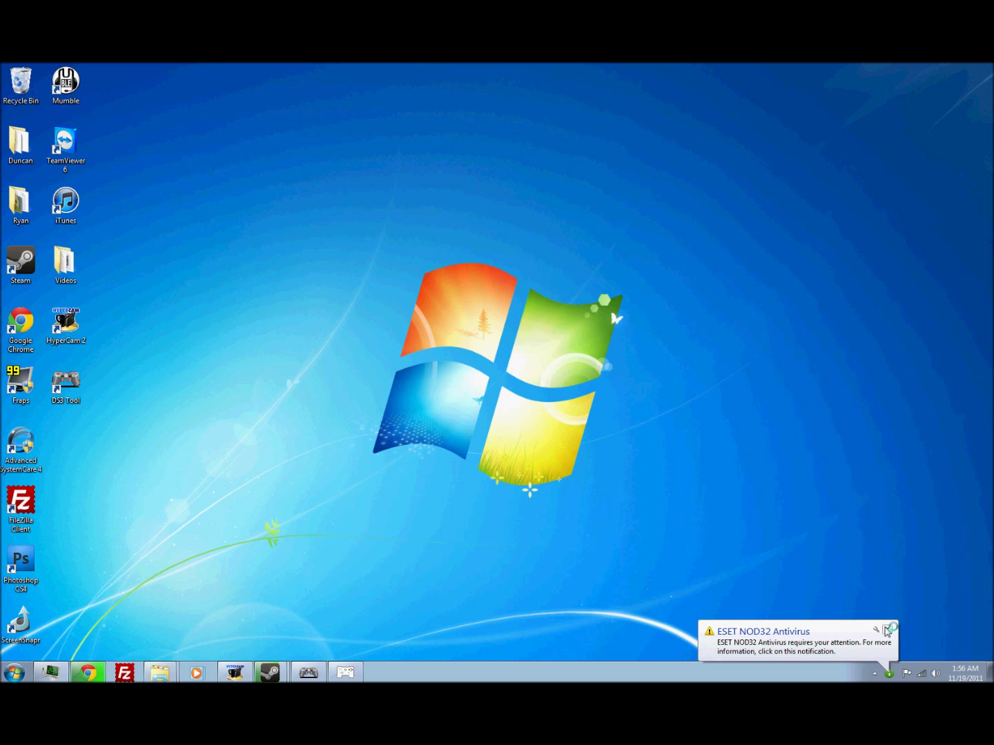
{"action": "left_click", "coordinate": [890, 627]}
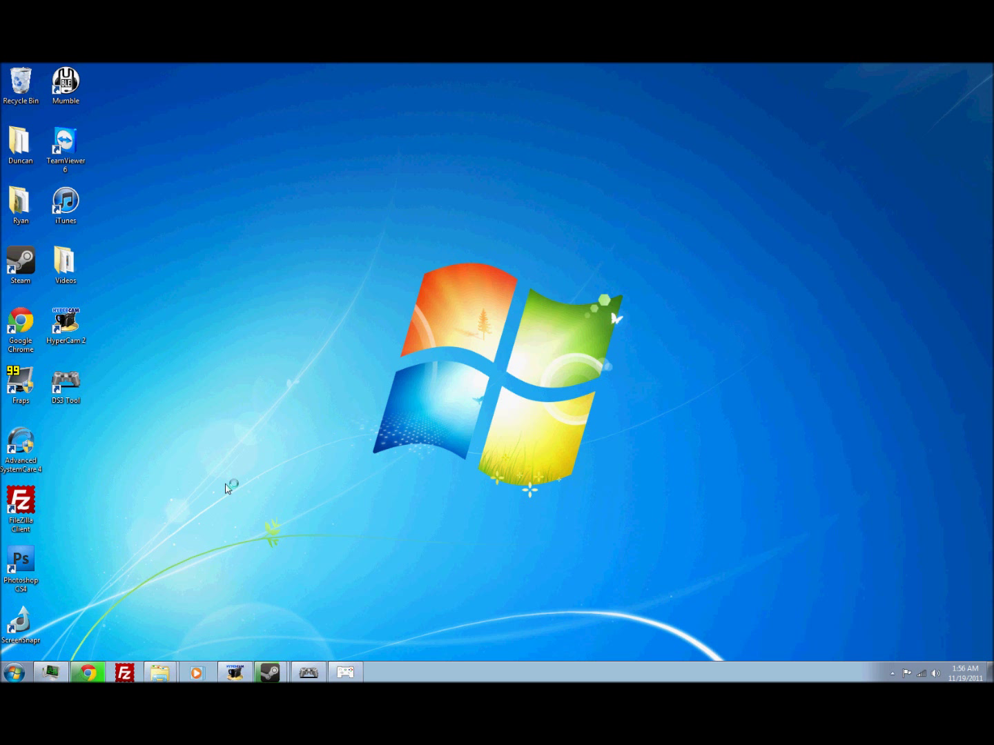
{"action": "mouse_move", "coordinate": [214, 500]}
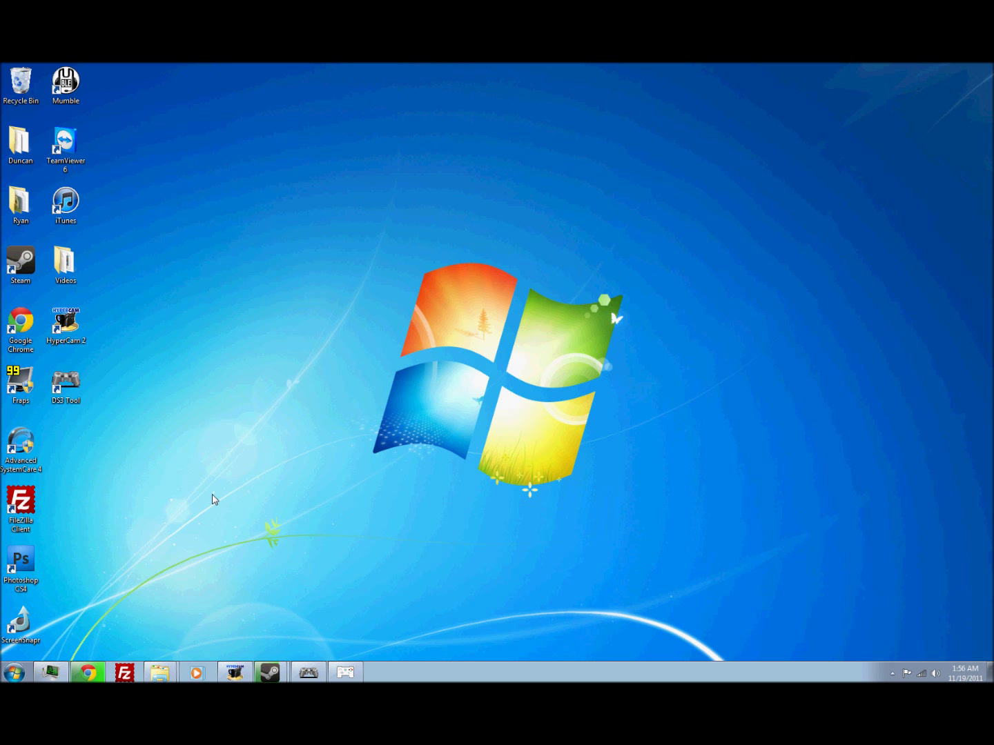
{"action": "mouse_move", "coordinate": [340, 624]}
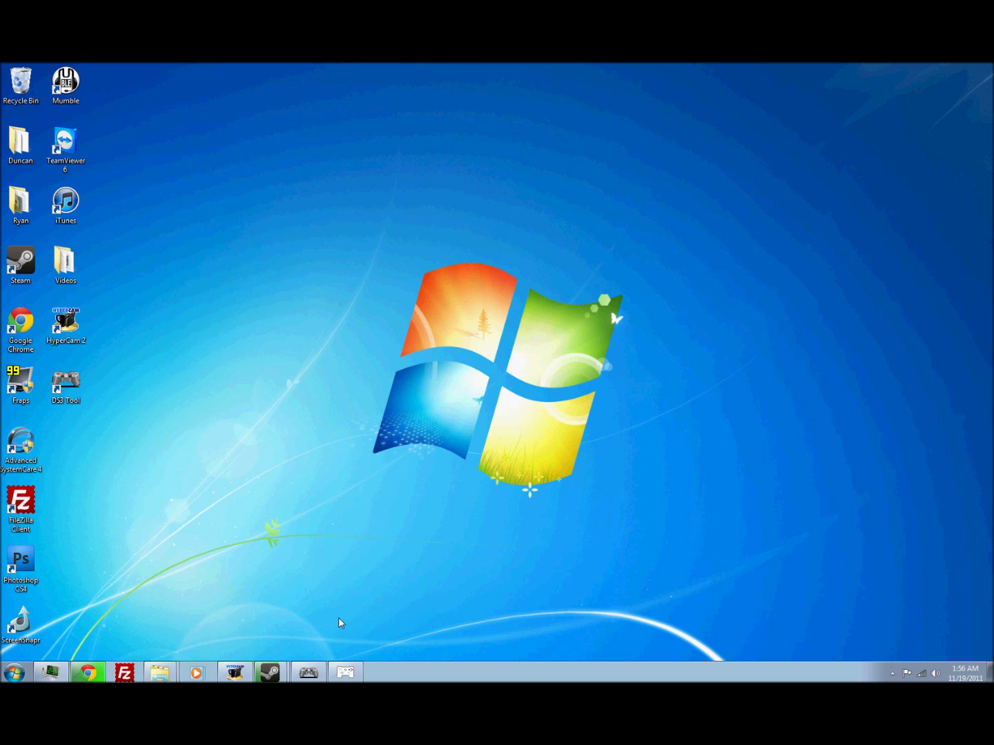
{"action": "mouse_move", "coordinate": [343, 568]}
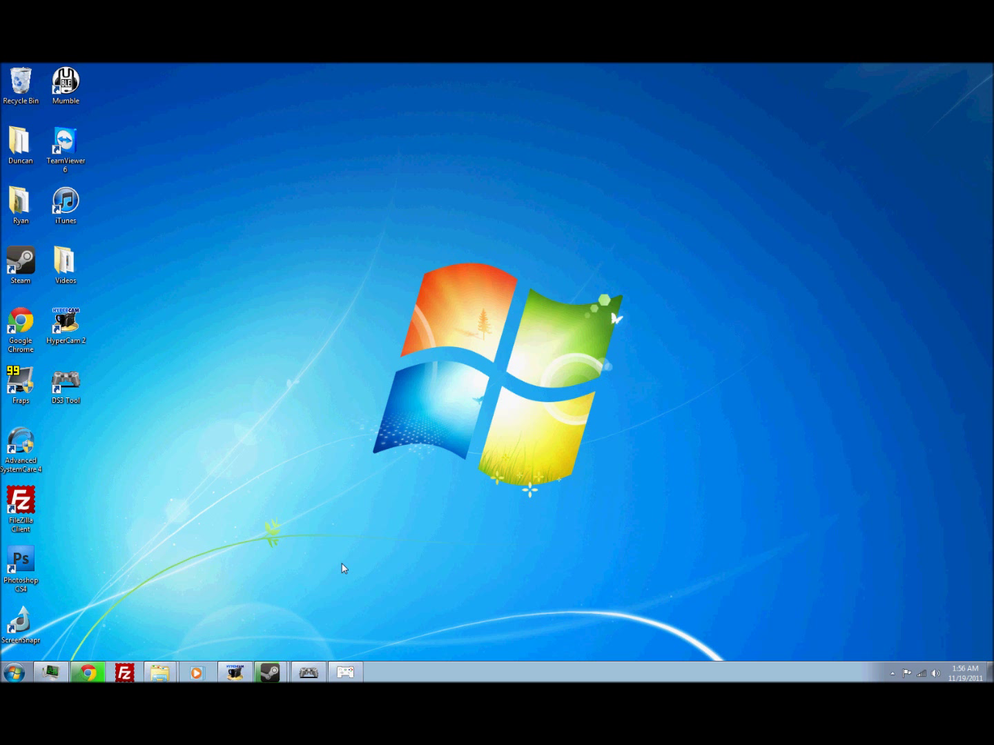
{"action": "mouse_move", "coordinate": [51, 672]}
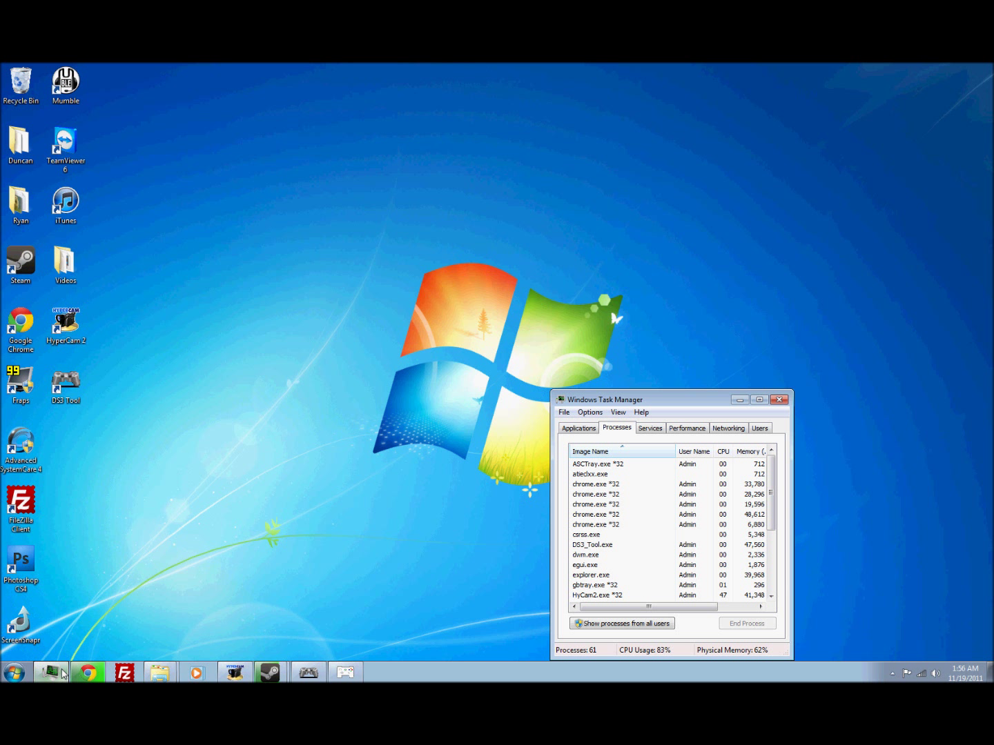
Check Task Manager's running applications, close it, and reopen the user's personal folder.
{"action": "left_click", "coordinate": [579, 428]}
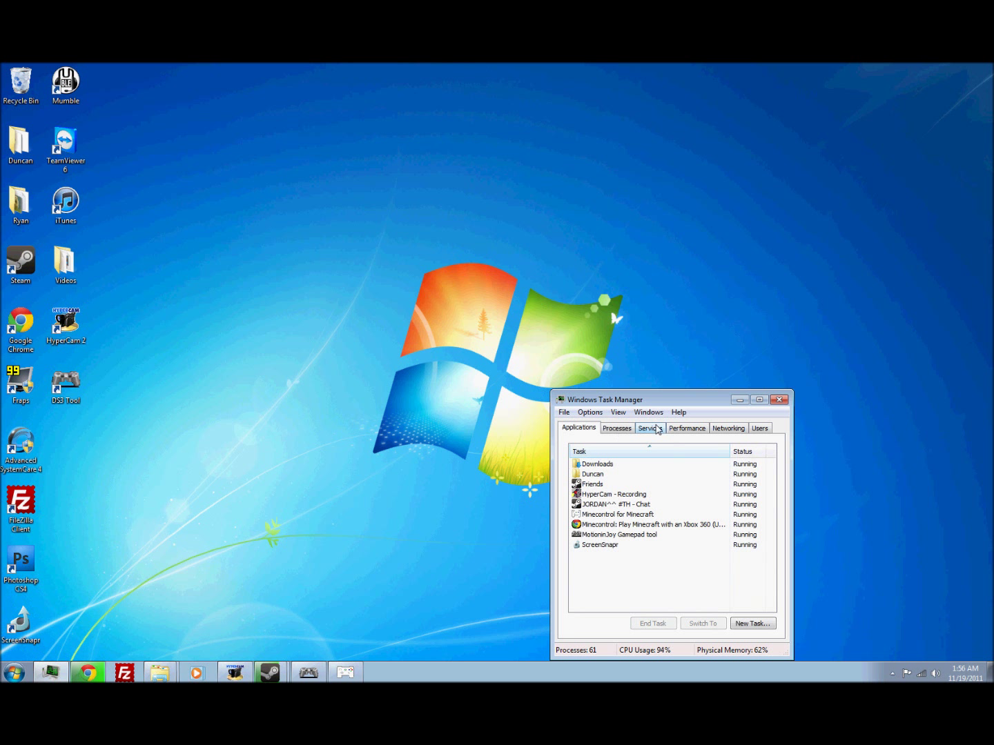
{"action": "left_click", "coordinate": [780, 400]}
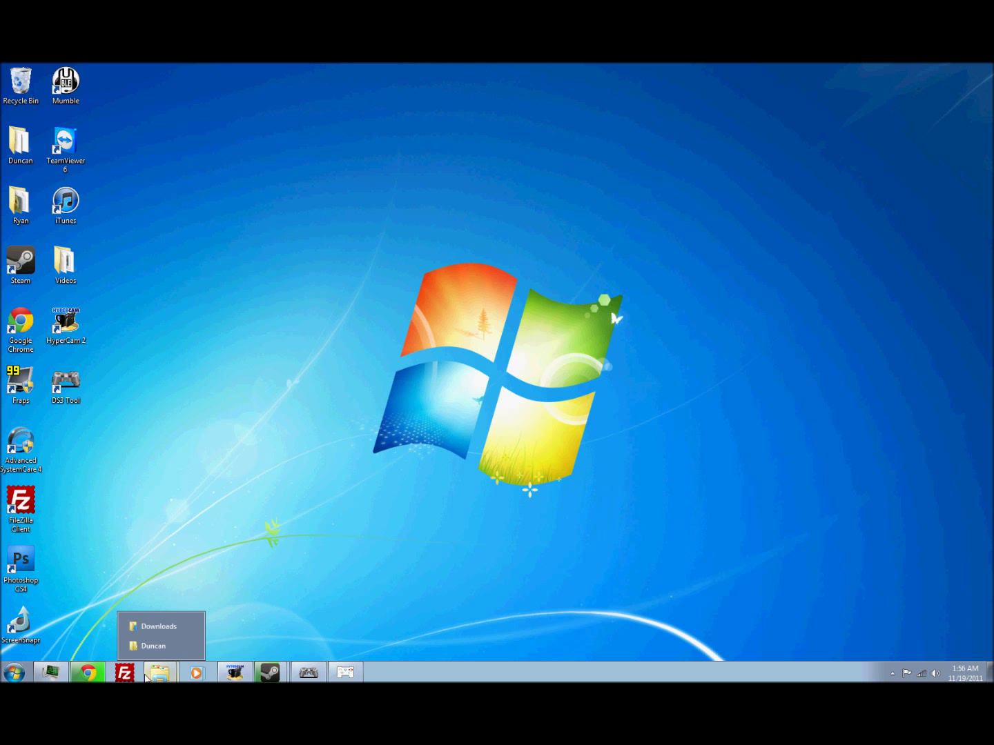
{"action": "left_click", "coordinate": [155, 646]}
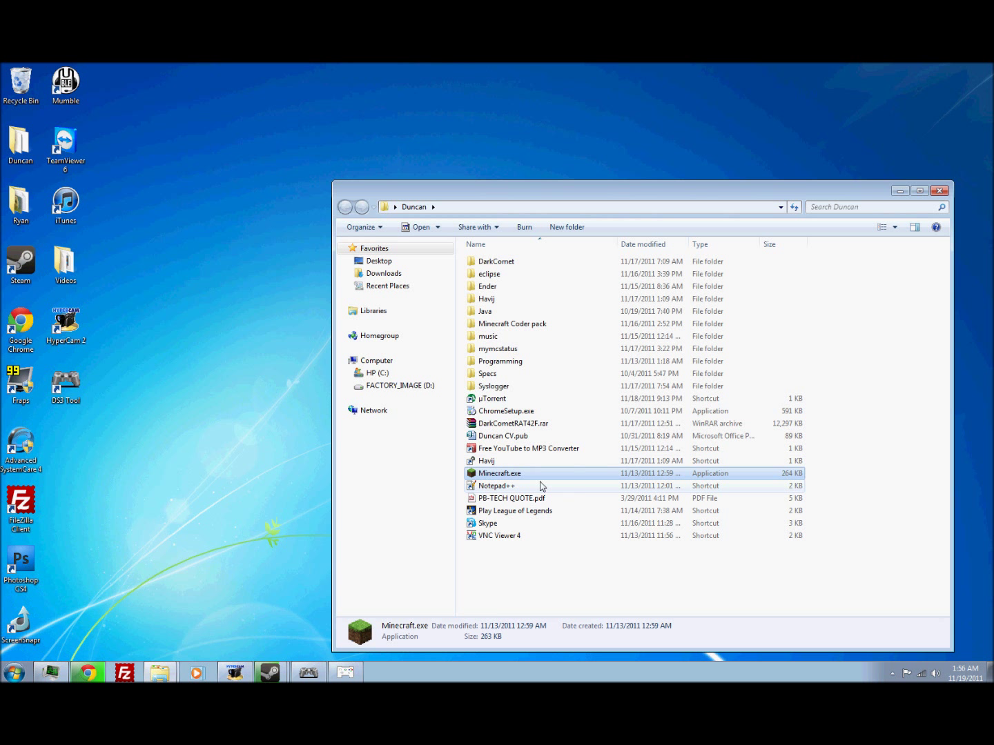
Run Minecraft.exe past the security warning, close Explorer, and log in through the Minecraft Launcher.
{"action": "double_click", "coordinate": [500, 473]}
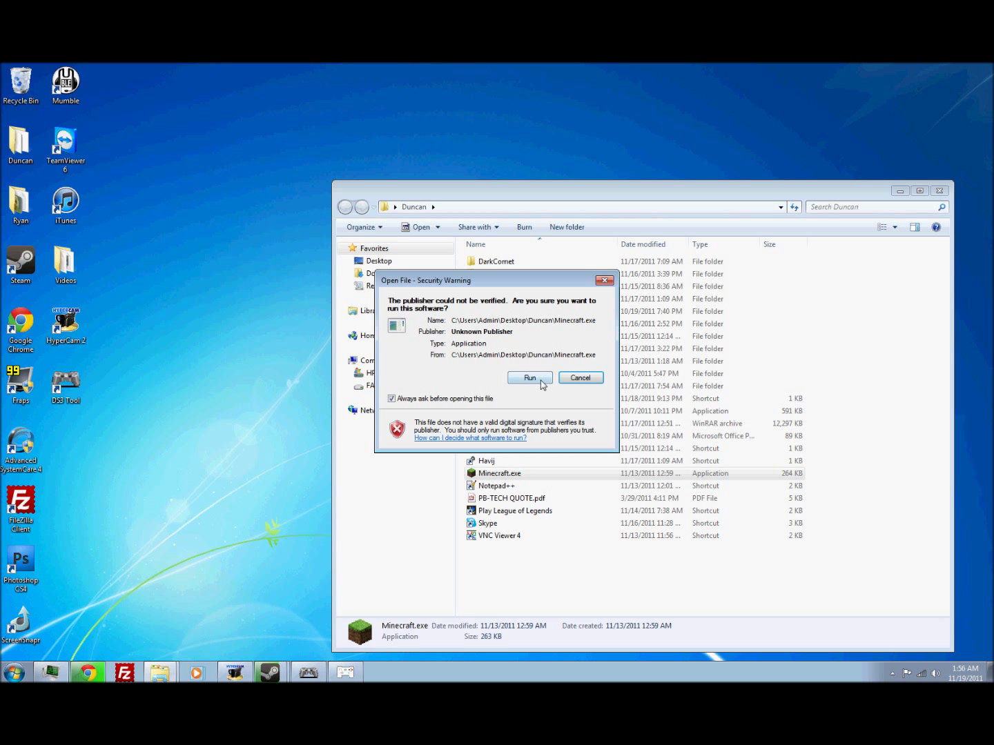
{"action": "left_click", "coordinate": [530, 378]}
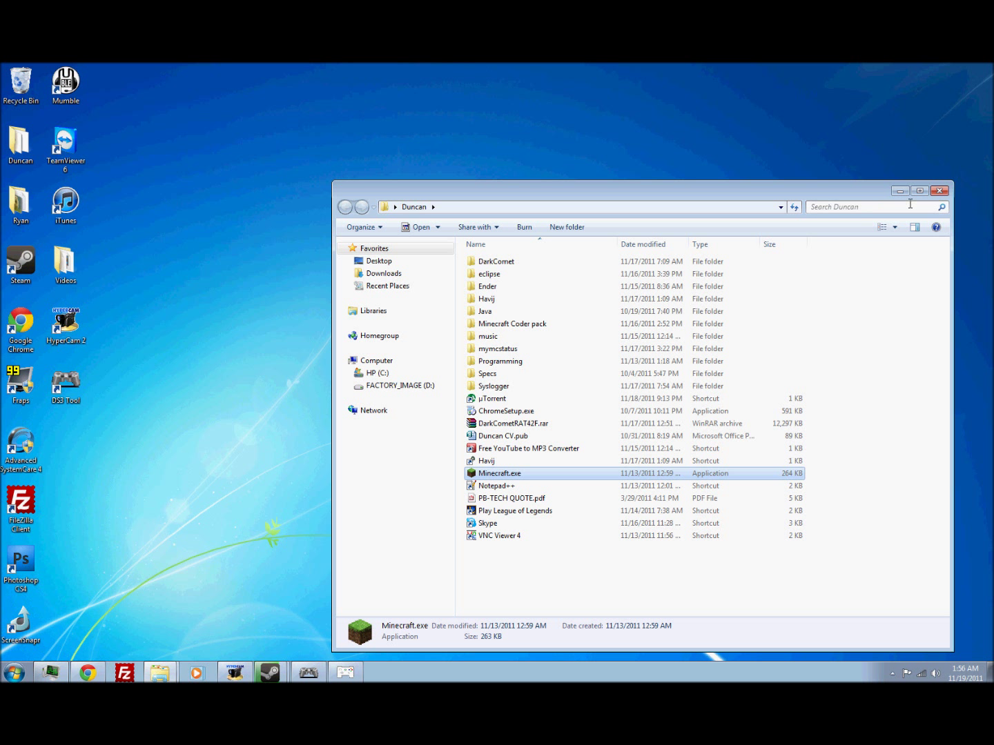
{"action": "left_click", "coordinate": [940, 188]}
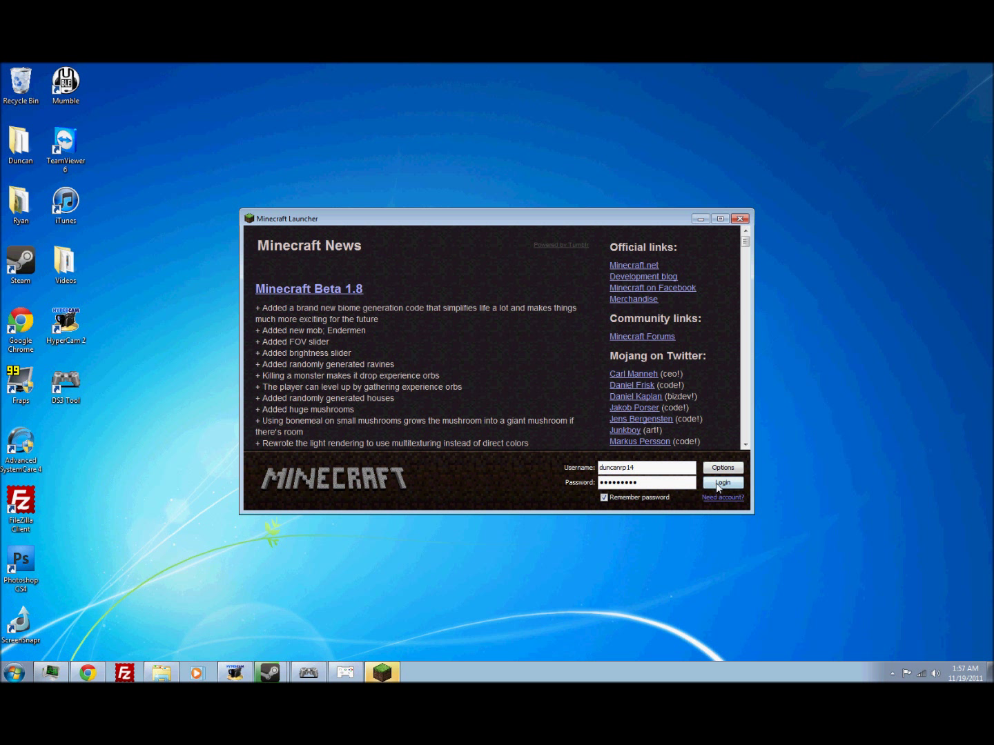
{"action": "left_click", "coordinate": [723, 483]}
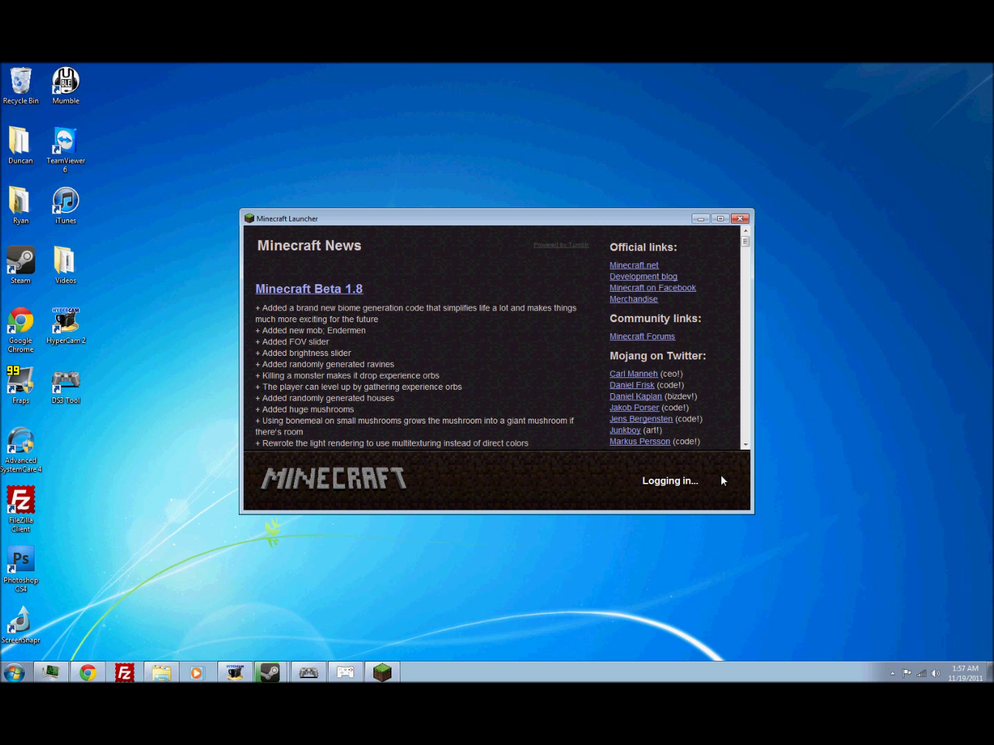
{"action": "mouse_move", "coordinate": [545, 405]}
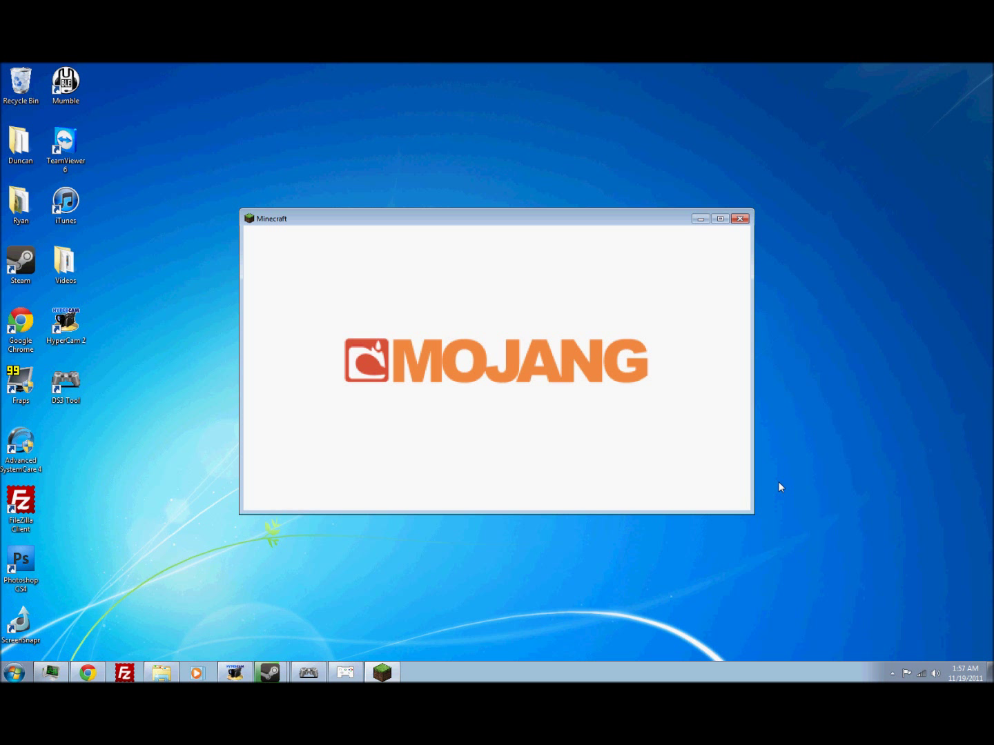
{"action": "mouse_move", "coordinate": [766, 334]}
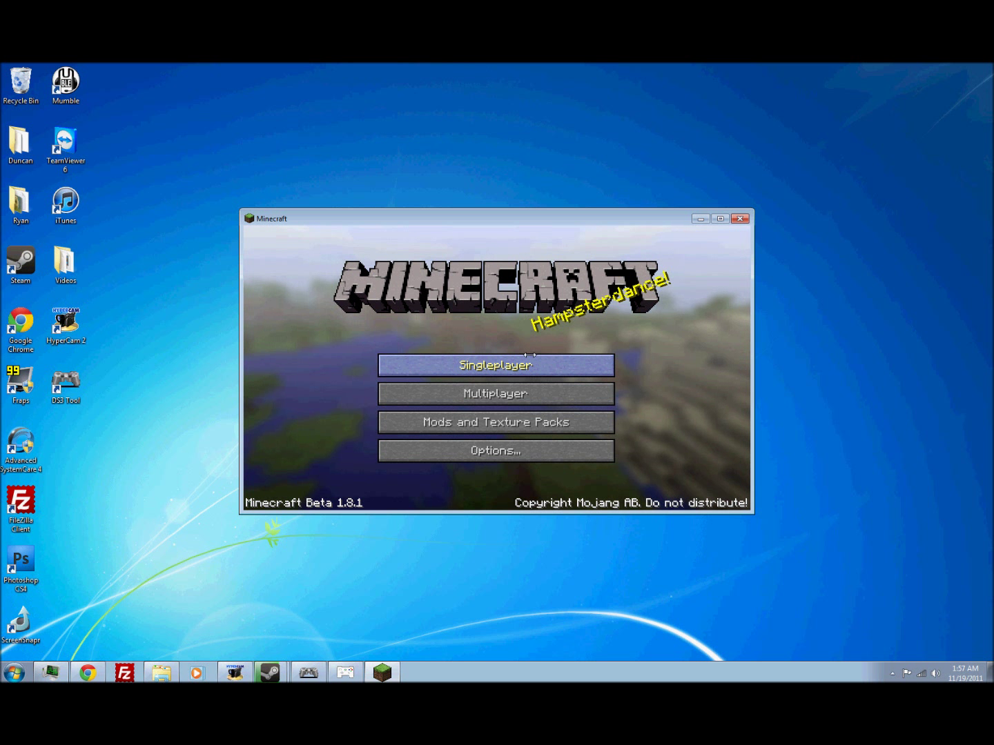
Enter Singleplayer, then set Minecontrol's right shoulder button to MouseButton1 and confirm with Done.
{"action": "left_click", "coordinate": [494, 364]}
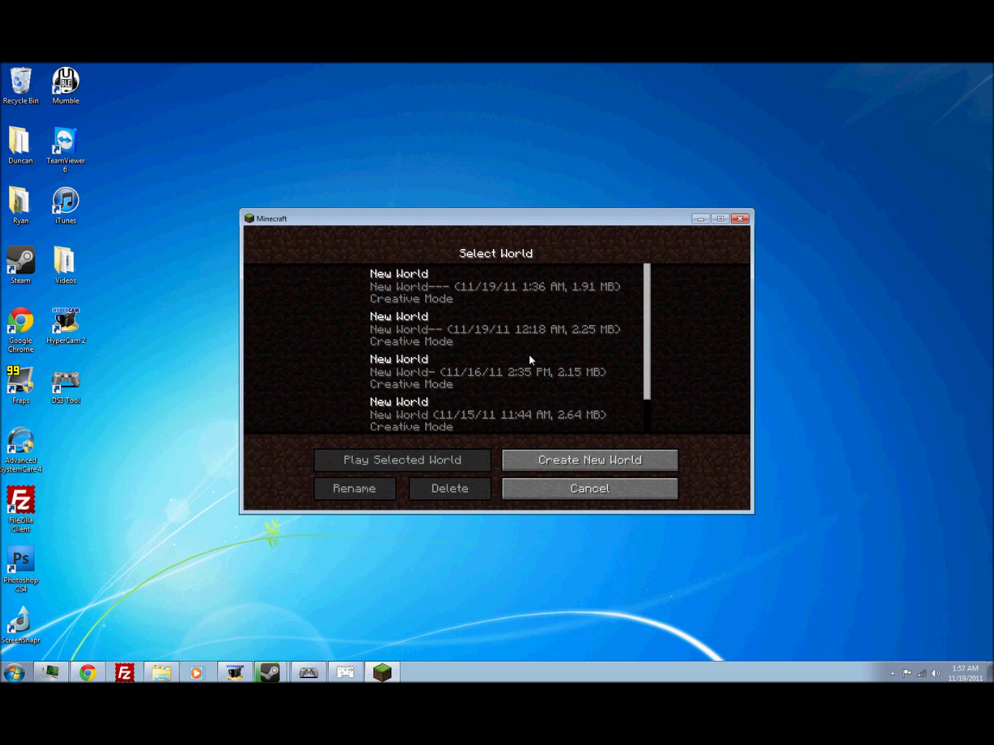
{"action": "mouse_move", "coordinate": [328, 677]}
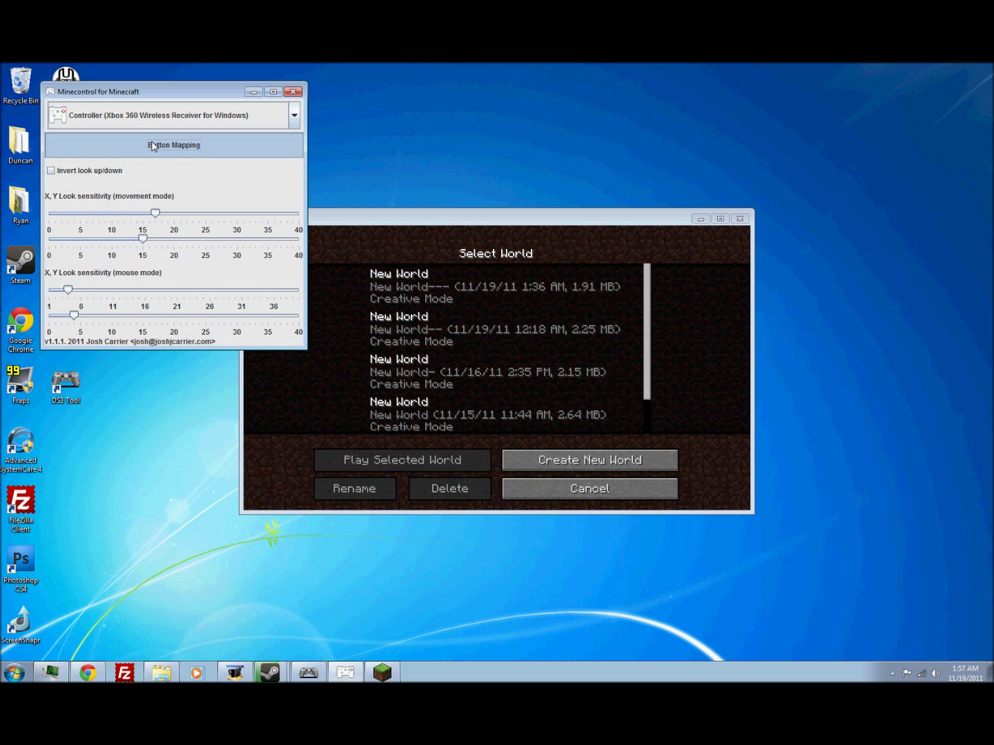
{"action": "left_click", "coordinate": [174, 145]}
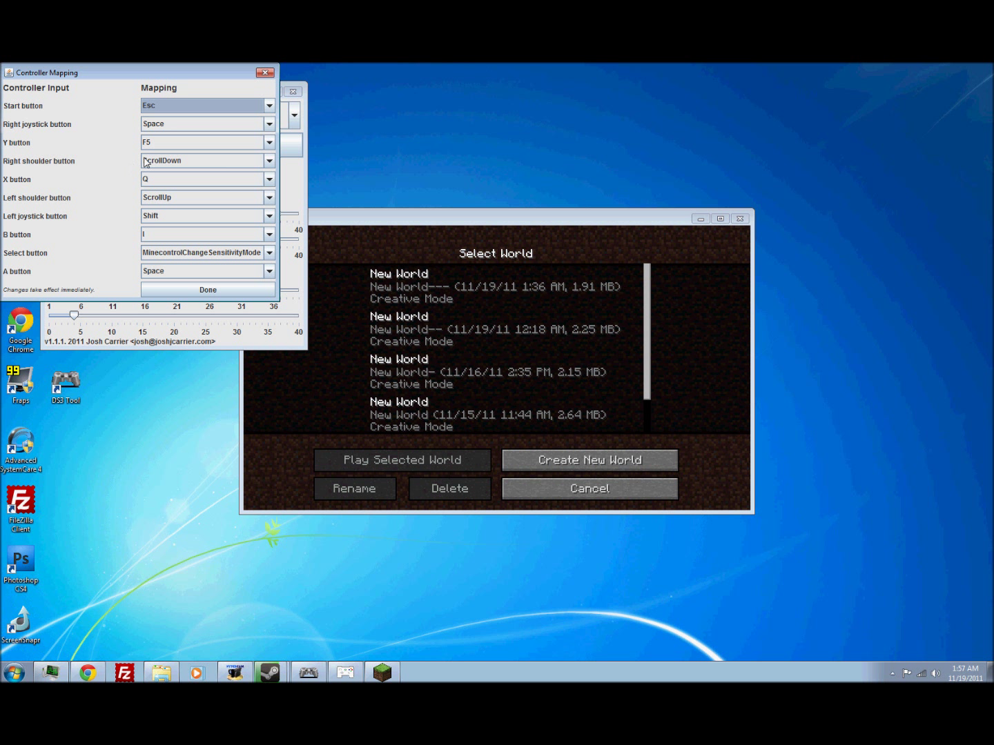
{"action": "mouse_move", "coordinate": [154, 163]}
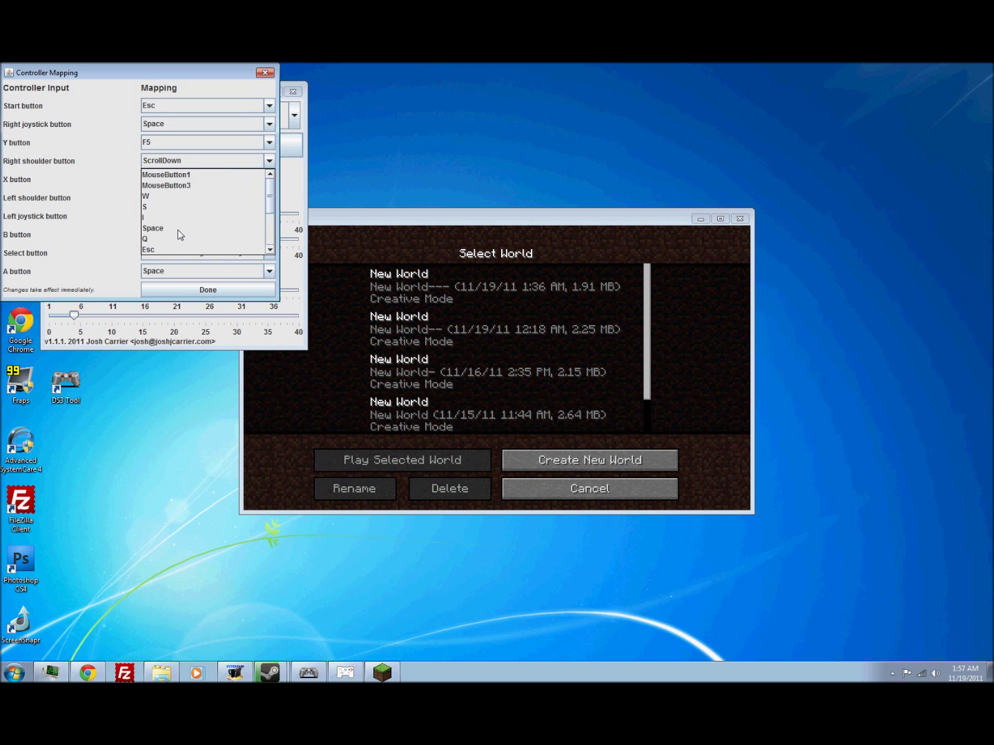
{"action": "left_click", "coordinate": [165, 174]}
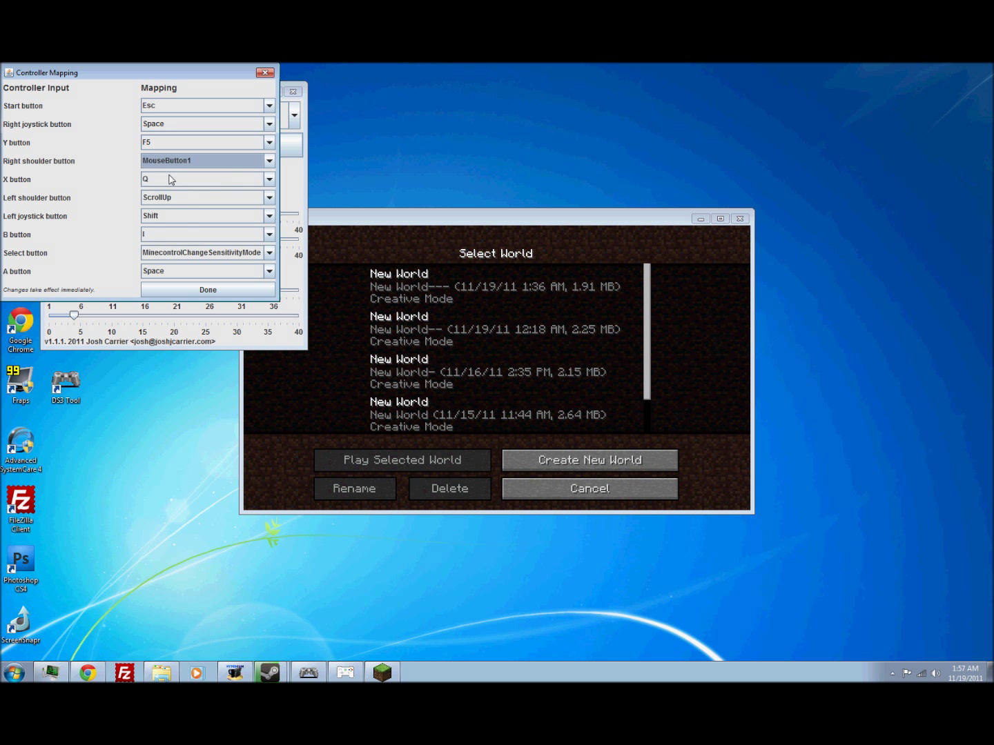
{"action": "left_click", "coordinate": [207, 289]}
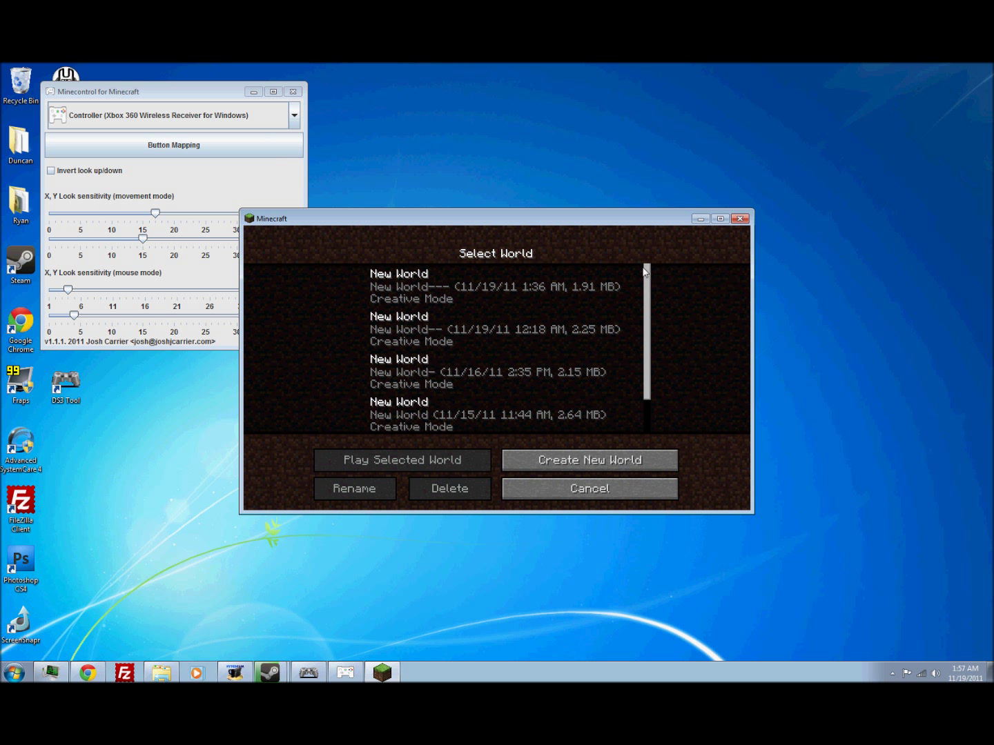
Play the top New World save and scroll through its creative item selection inventory.
{"action": "left_click", "coordinate": [494, 286]}
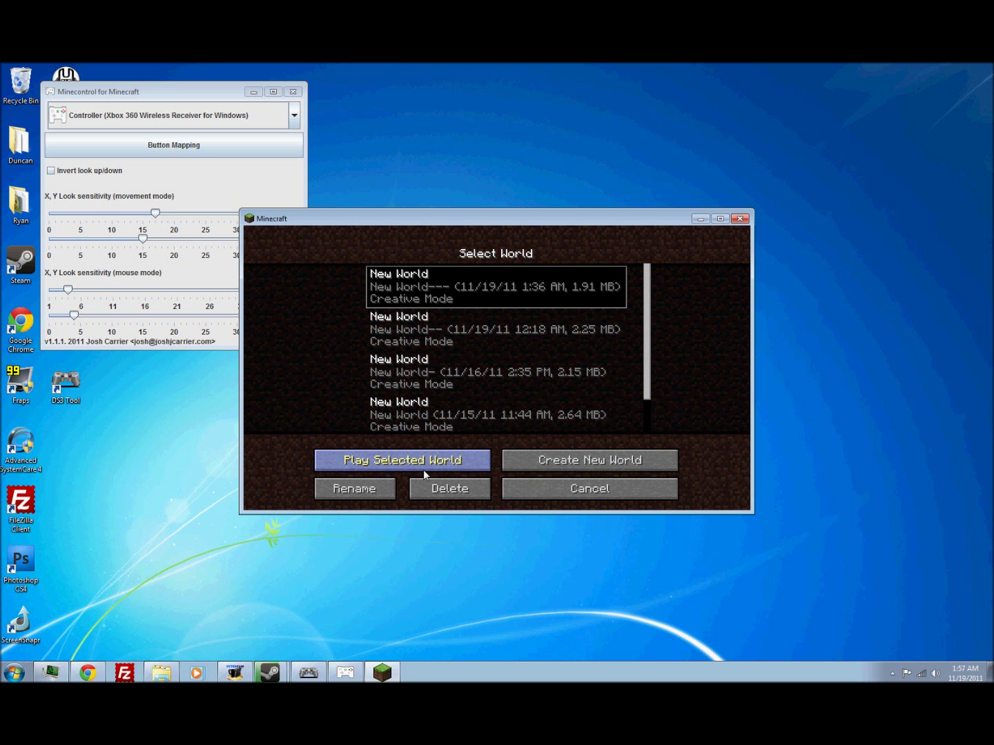
{"action": "mouse_move", "coordinate": [452, 473]}
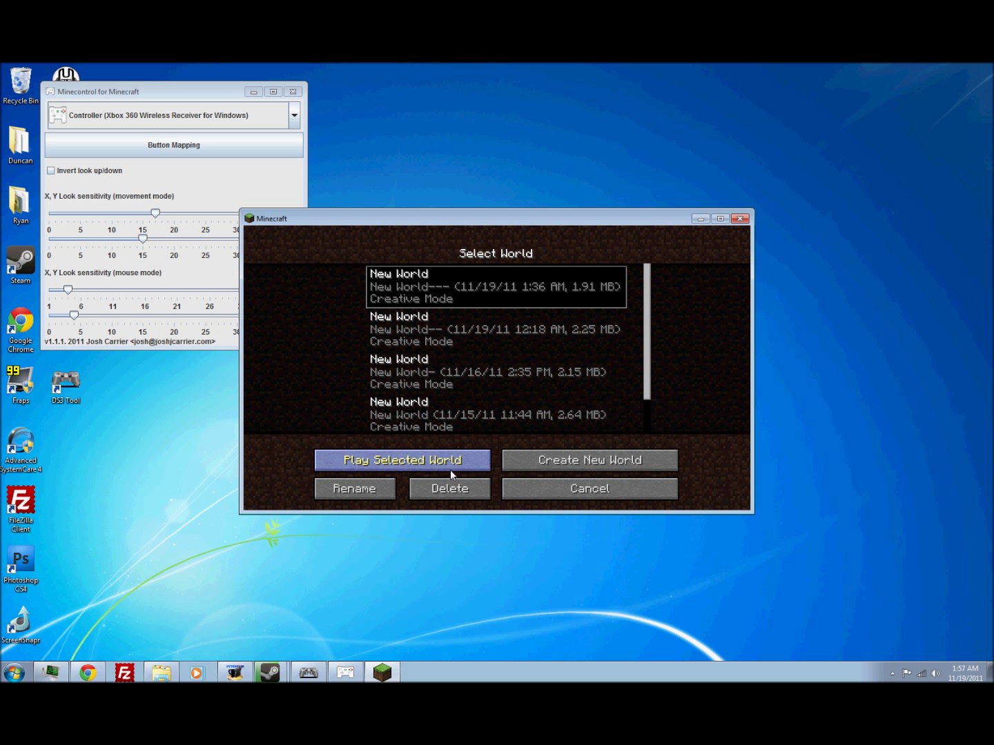
{"action": "left_click", "coordinate": [403, 460]}
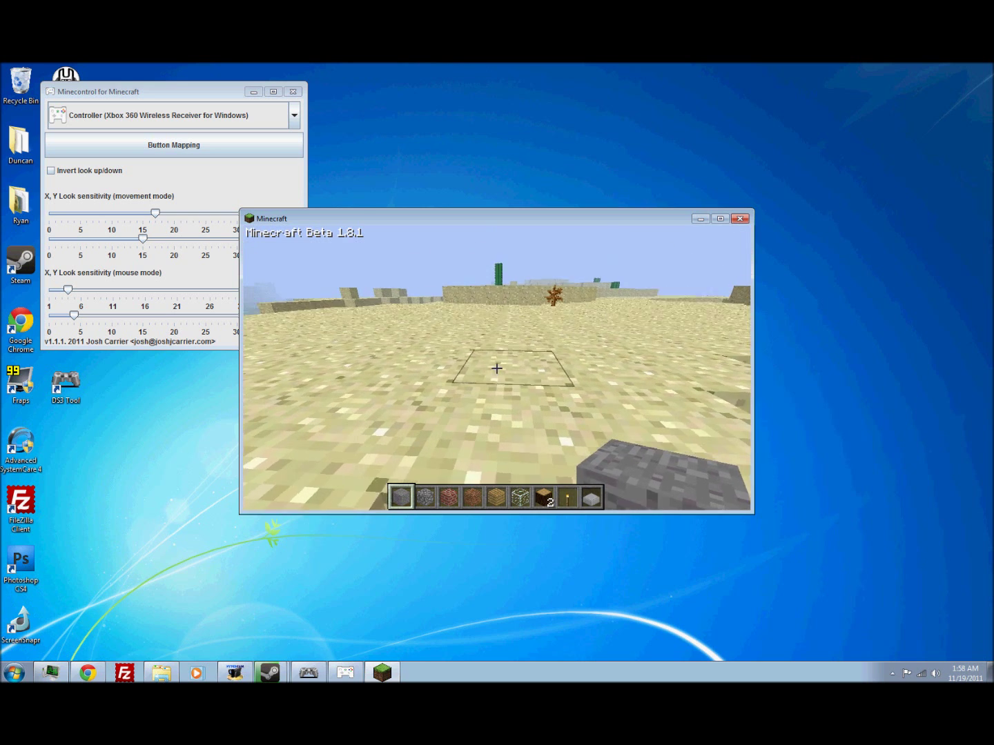
{"action": "left_click", "coordinate": [497, 370]}
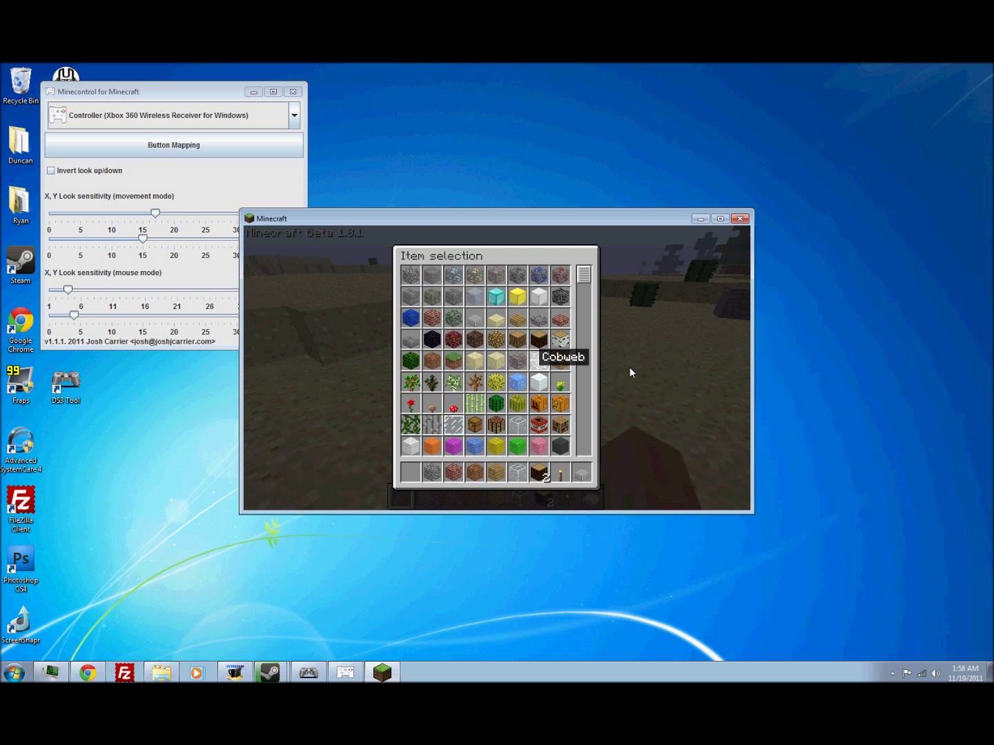
{"action": "mouse_move", "coordinate": [596, 288]}
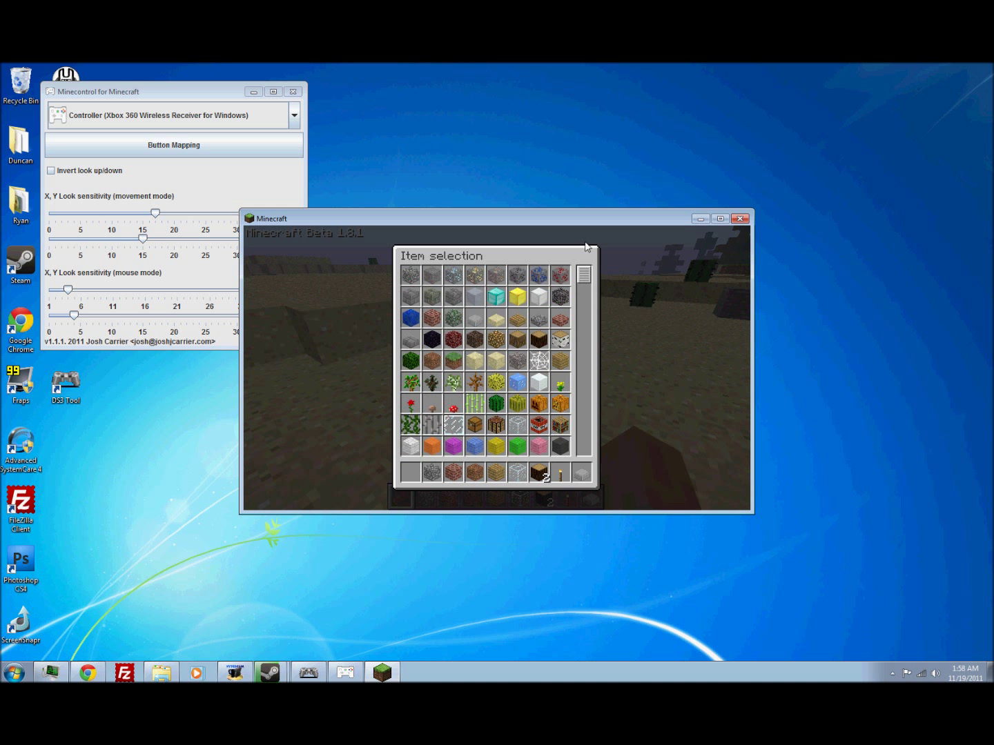
{"action": "scroll", "scroll_direction": "down", "scroll_amount": 3}
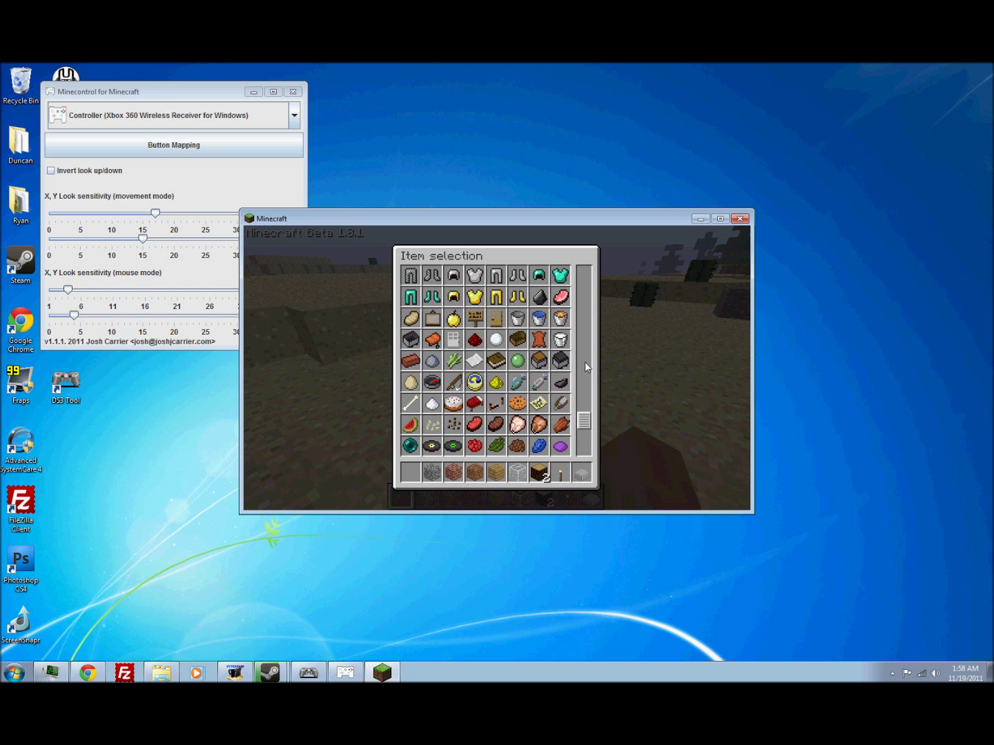